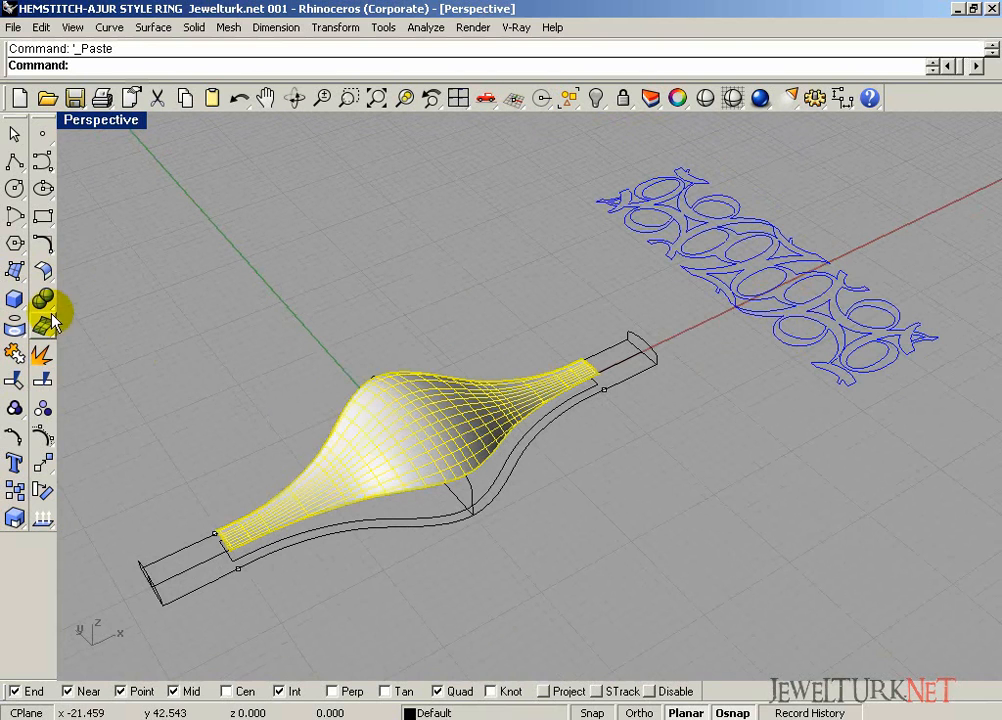
# Create flat UV outline curves from the bulging top surface, then show four viewports
pyautogui.click(42, 320)
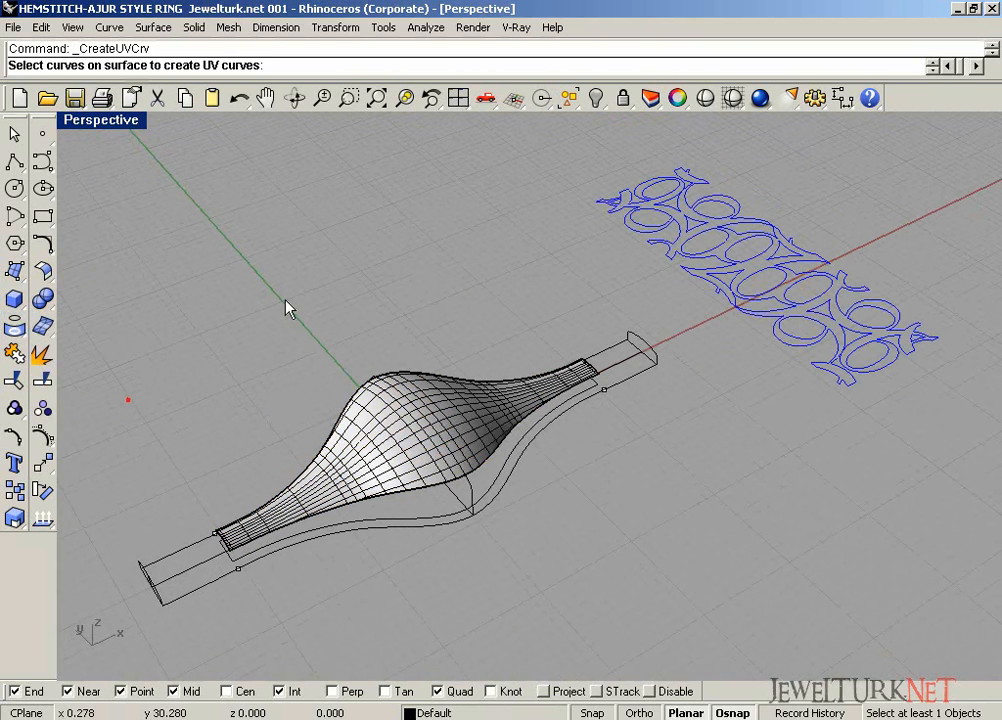
pyautogui.click(312, 270)
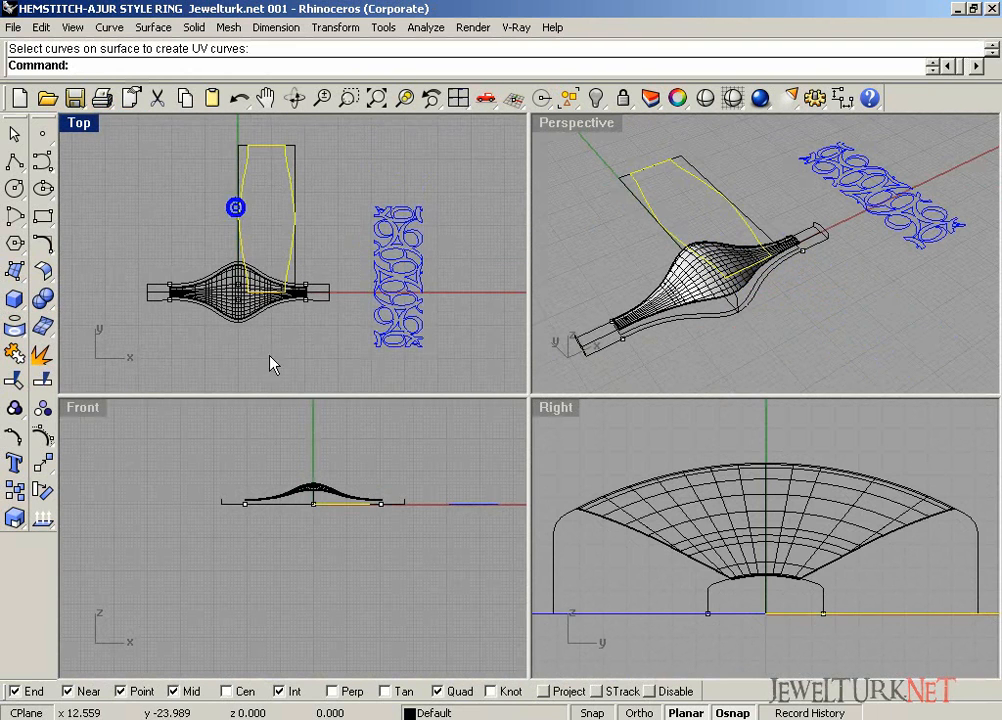
pyautogui.click(240, 290)
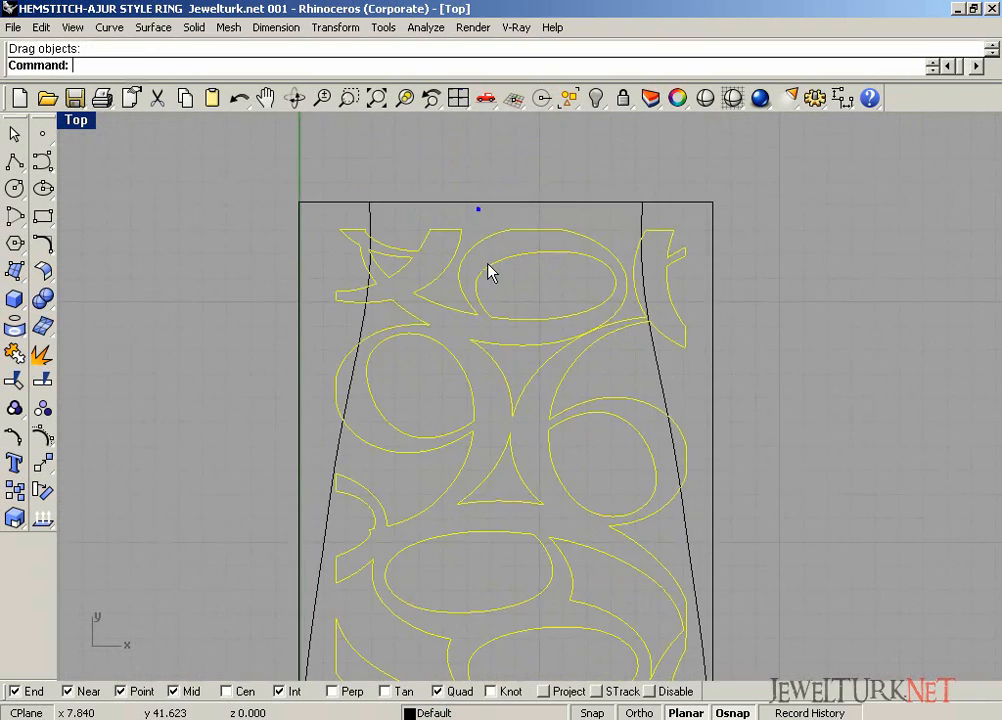
# Drag the openwork pattern curves into the flattened UV outline rectangle
pyautogui.moveTo(490, 273); pyautogui.dragTo(500, 237)
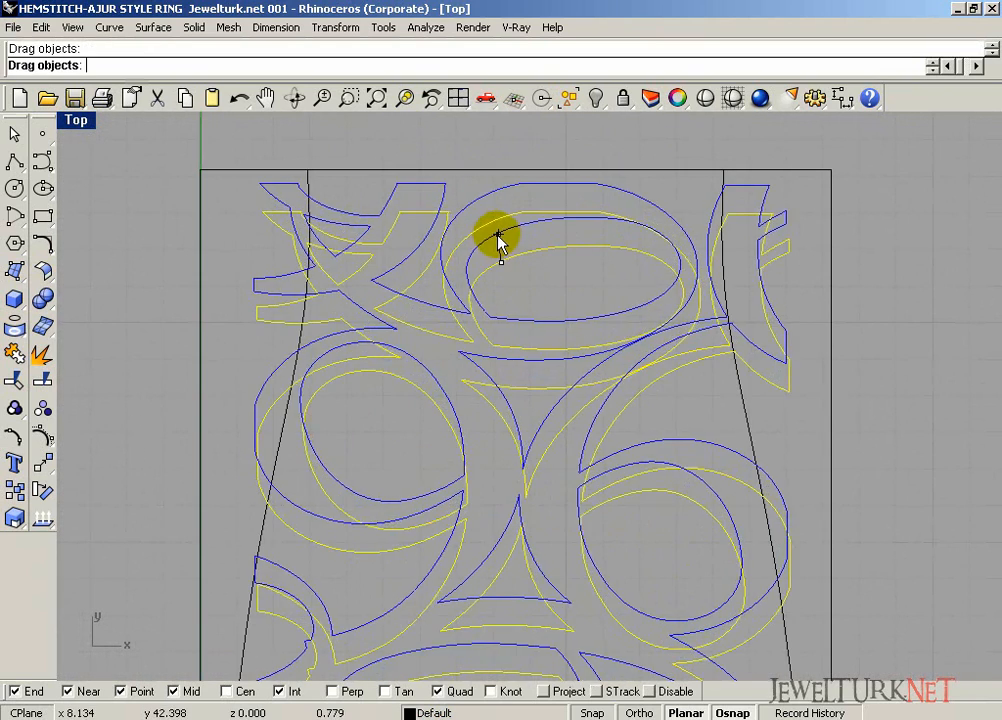
pyautogui.click(505, 250)
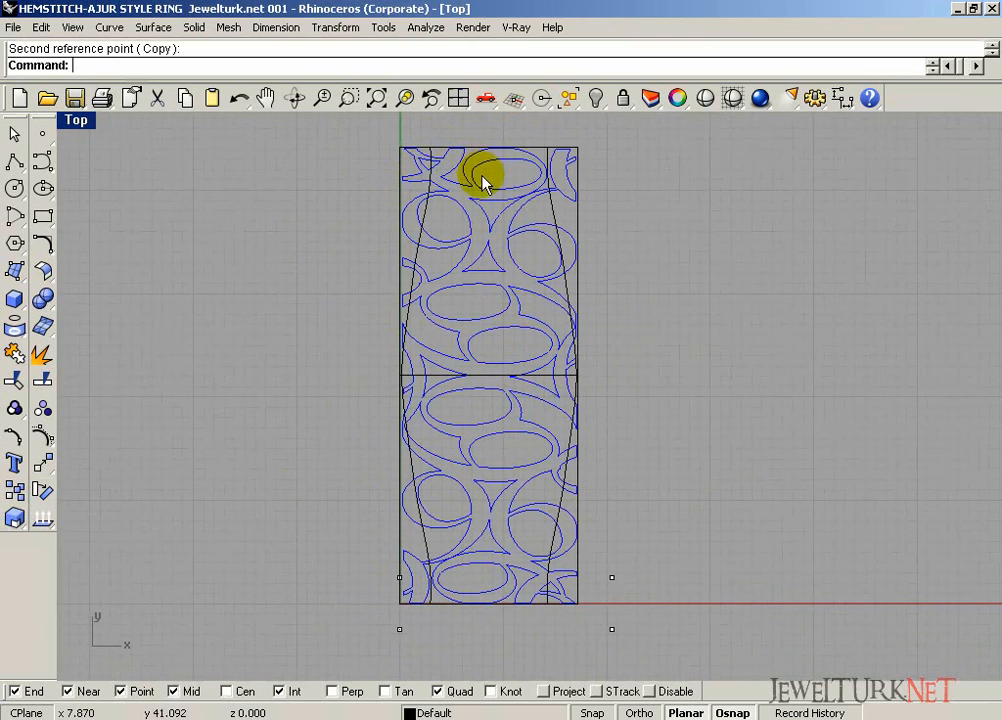
pyautogui.moveTo(598, 97)
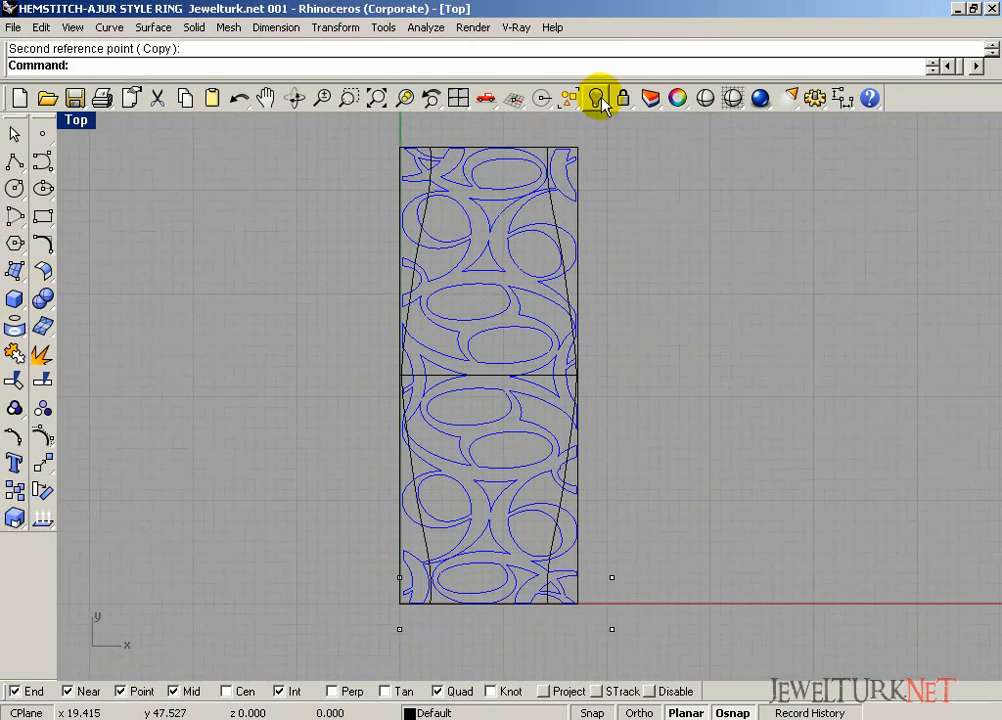
# Wrap the flat pattern curves onto the bulging surface and remove the flat layout
pyautogui.click(598, 97)
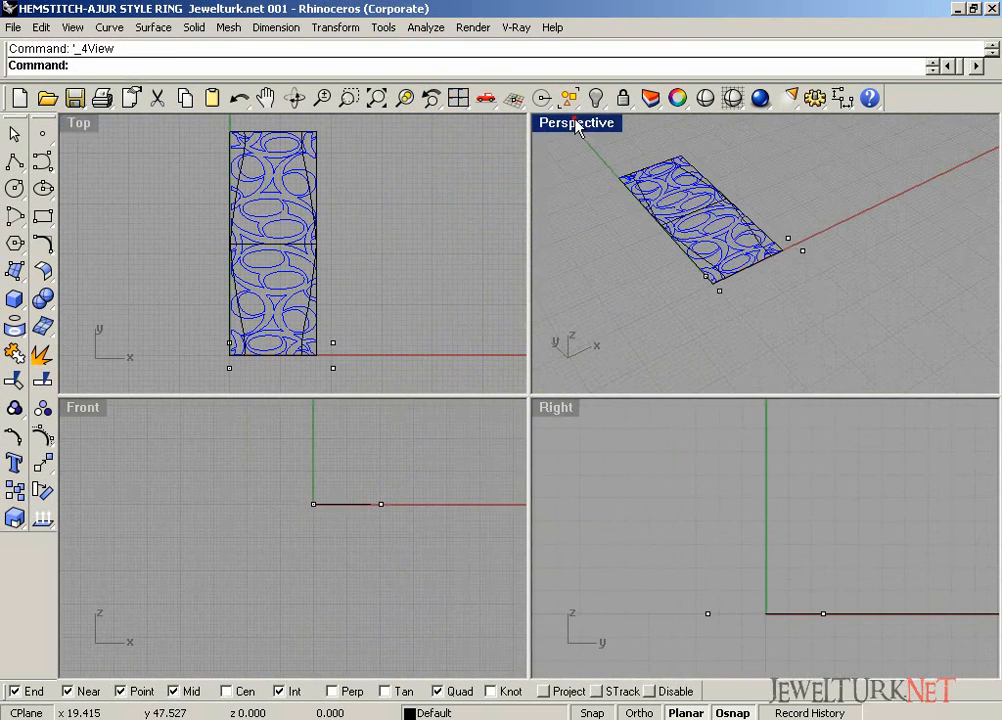
pyautogui.doubleClick(576, 122)
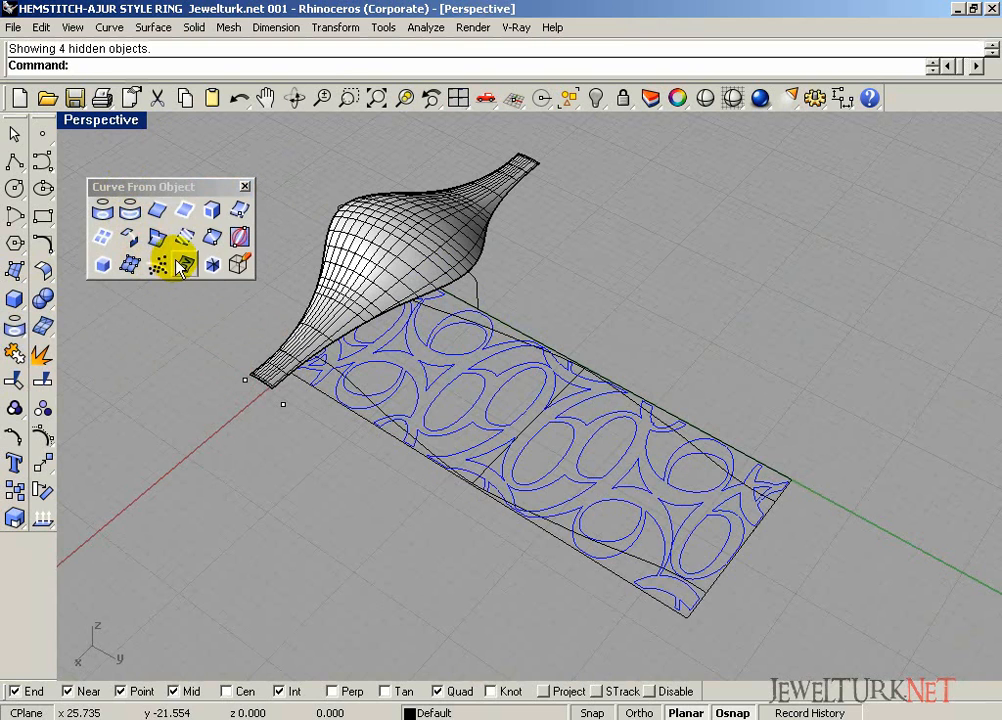
pyautogui.click(178, 263)
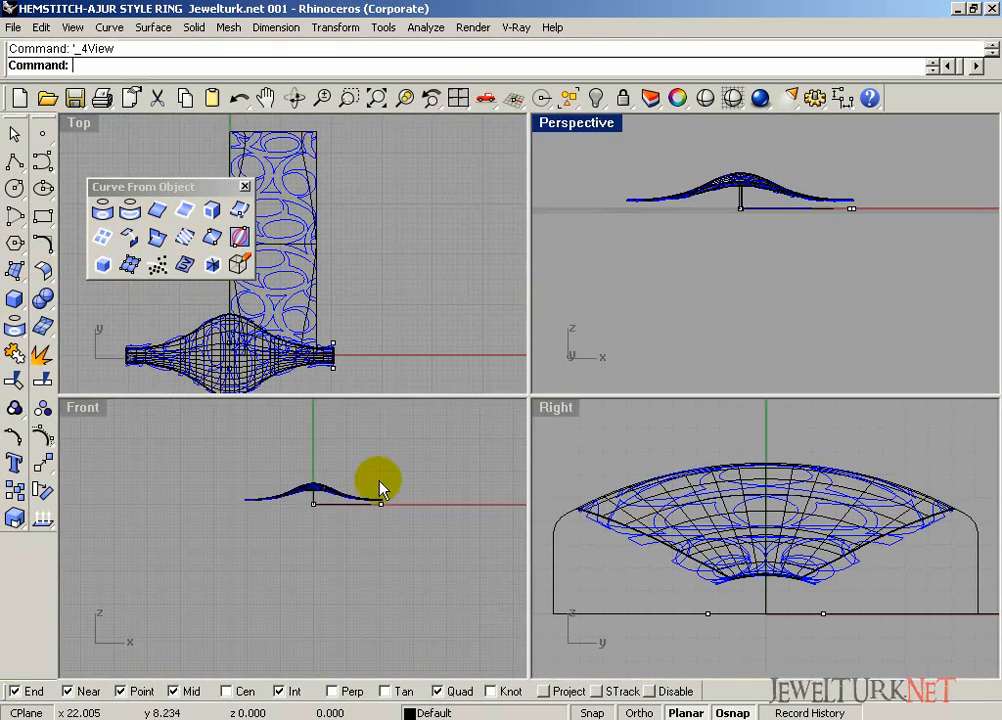
pyautogui.click(596, 98)
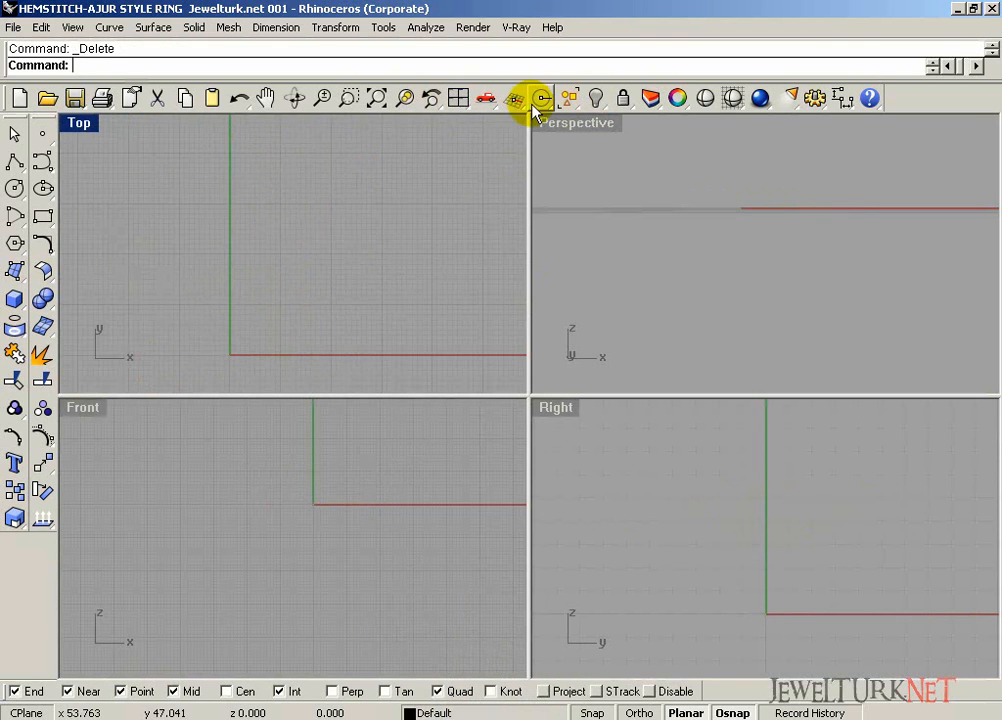
# Bring back the hidden red band and patterned surface, undoing one extra action
pyautogui.click(541, 98)
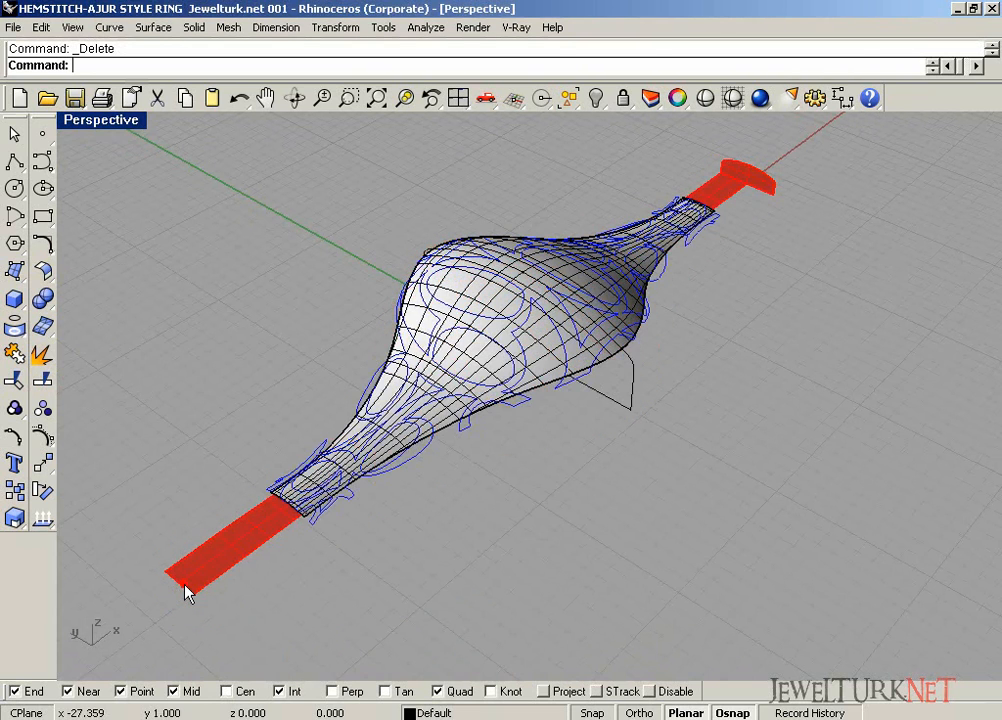
pyautogui.press('ctrl+z')
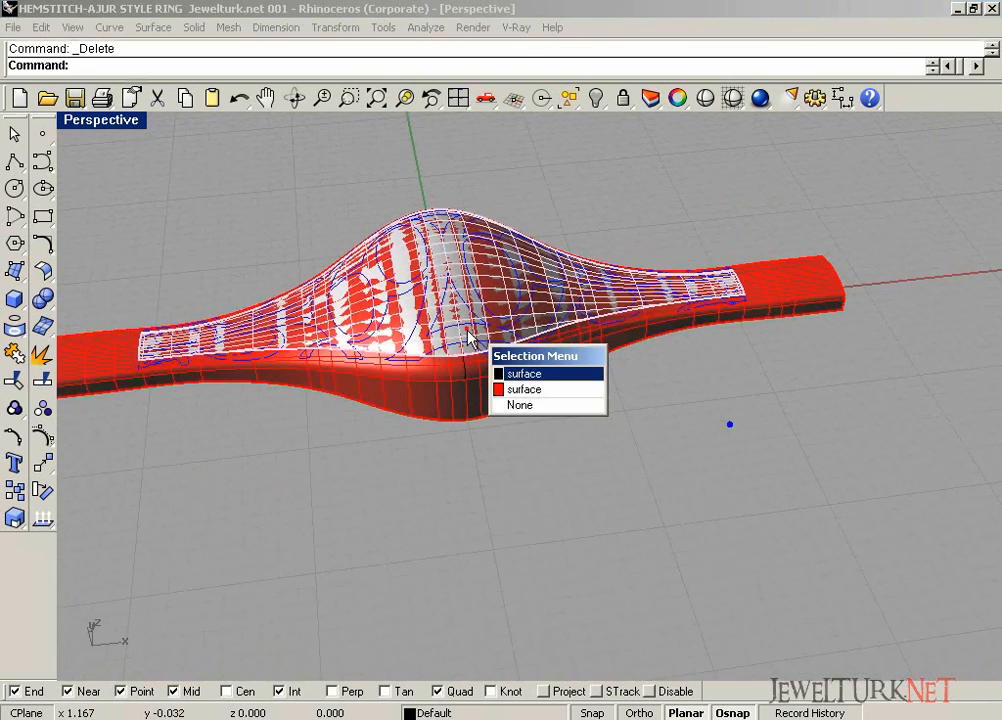
# Pick the patterned band among overlapping objects and start splitting it with the pattern curves
pyautogui.click(524, 373)
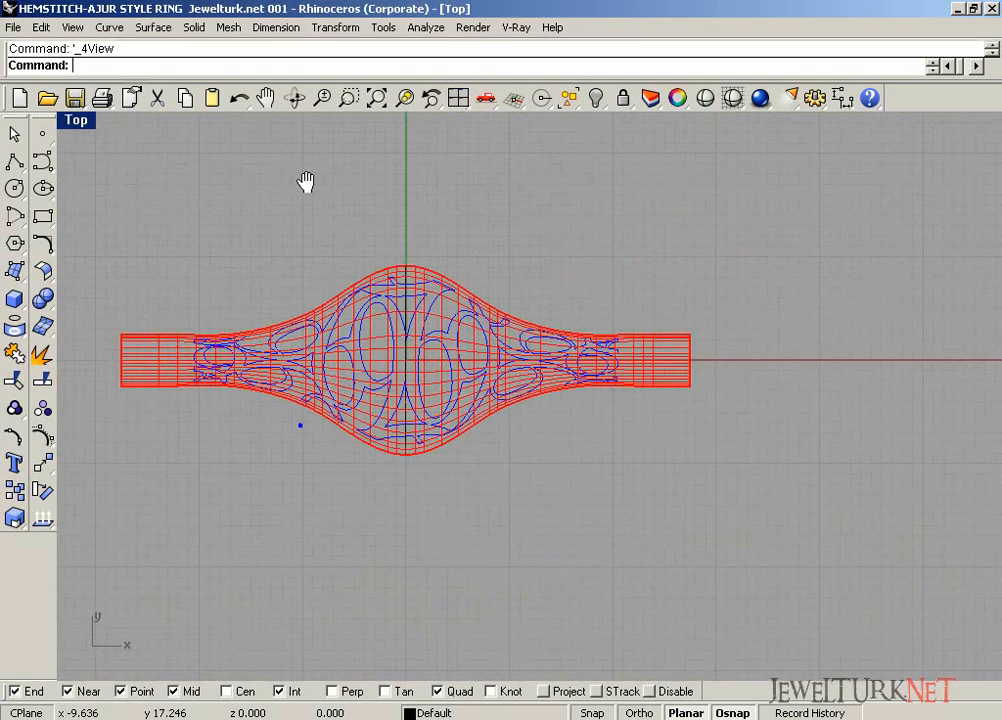
pyautogui.click(434, 712)
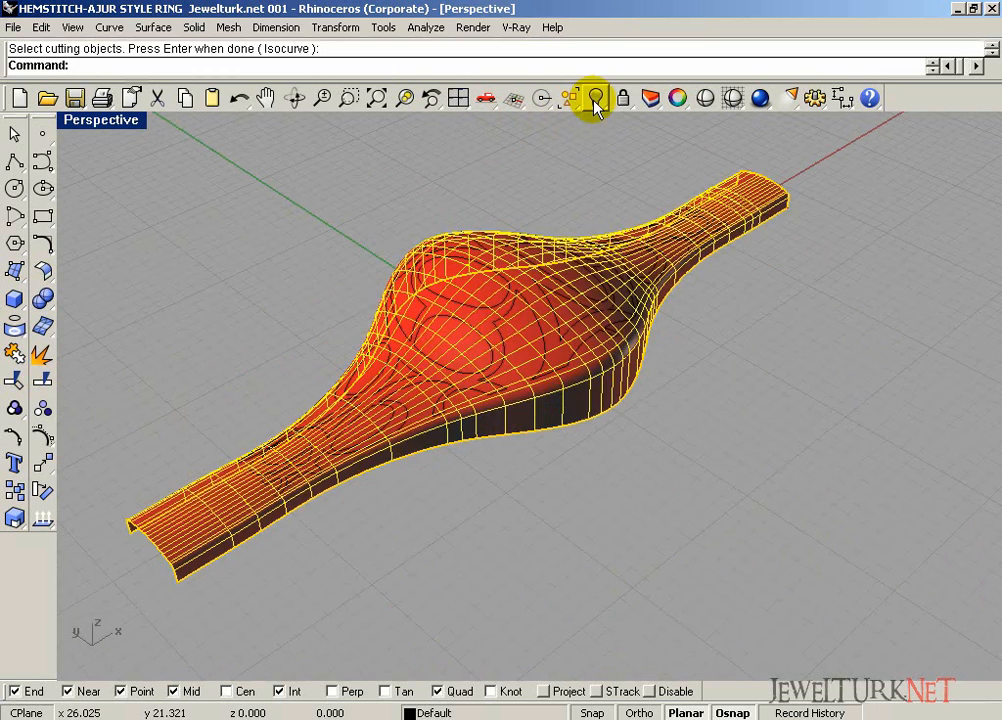
# Hide the cutting curves and reselect the split band pieces
pyautogui.click(596, 97)
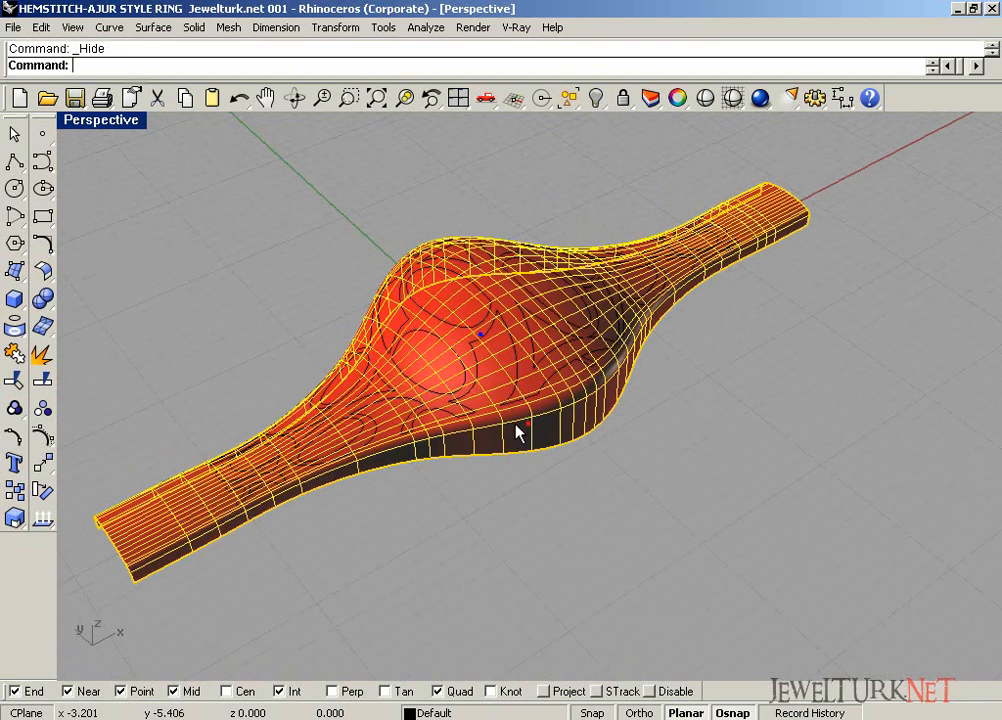
pyautogui.click(44, 381)
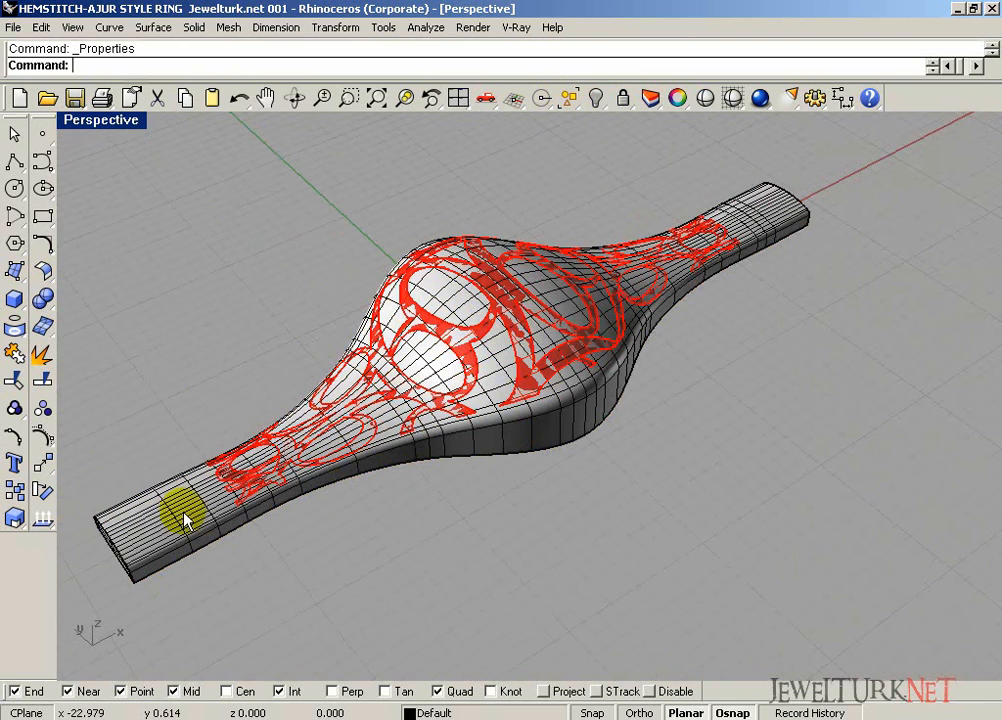
pyautogui.click(280, 490)
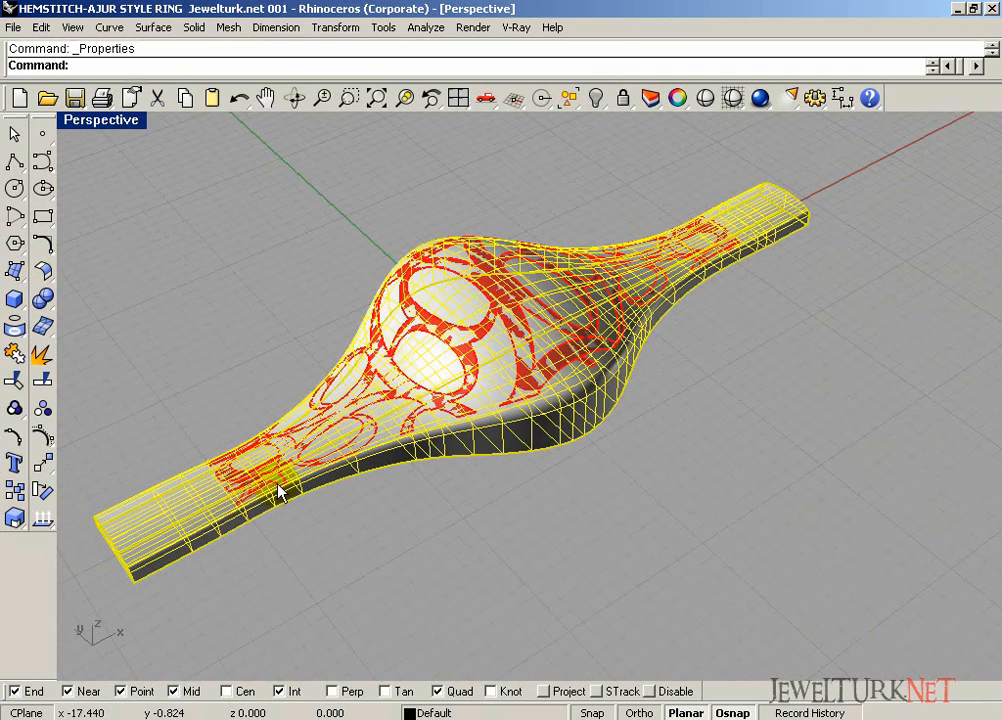
# Hide the band and extrude the isolated pattern pieces by -1.5
pyautogui.click(597, 98)
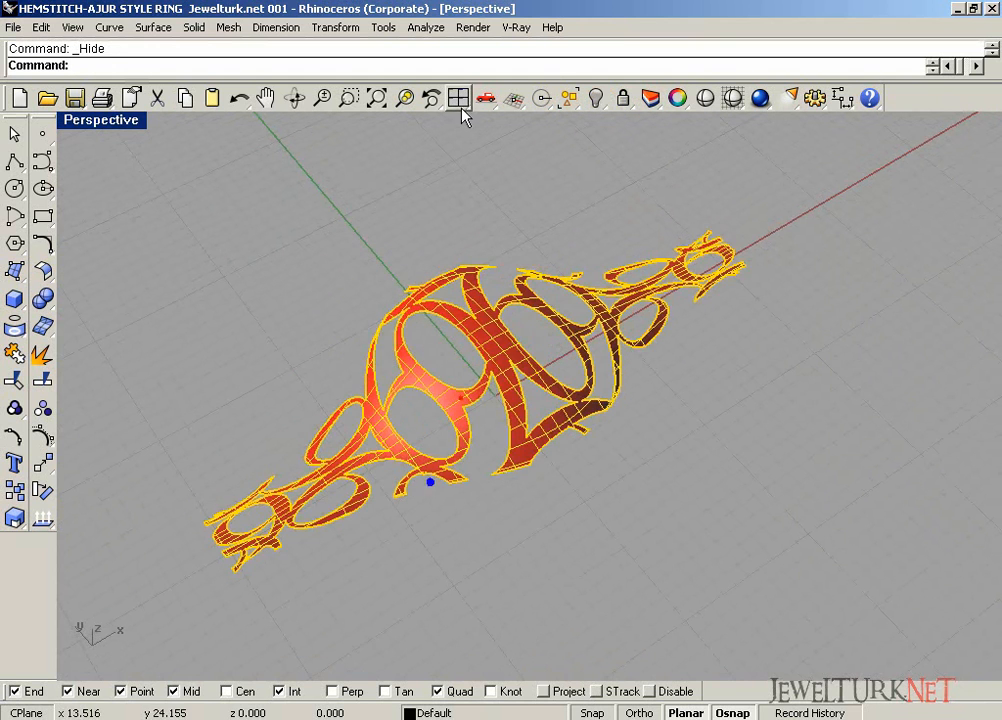
pyautogui.click(458, 97)
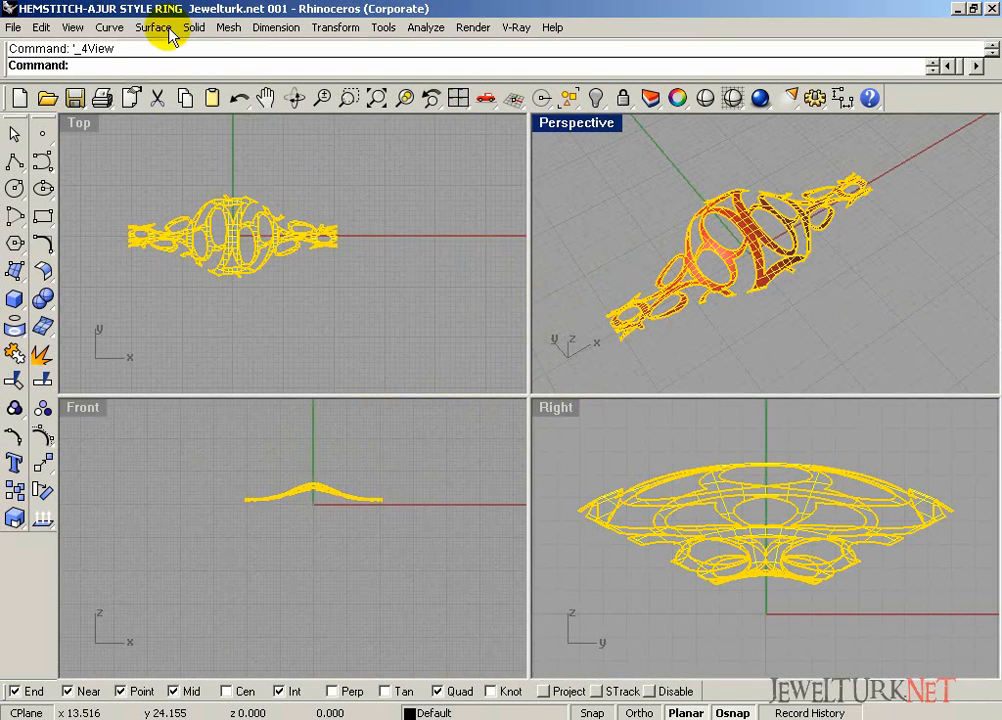
pyautogui.click(194, 27)
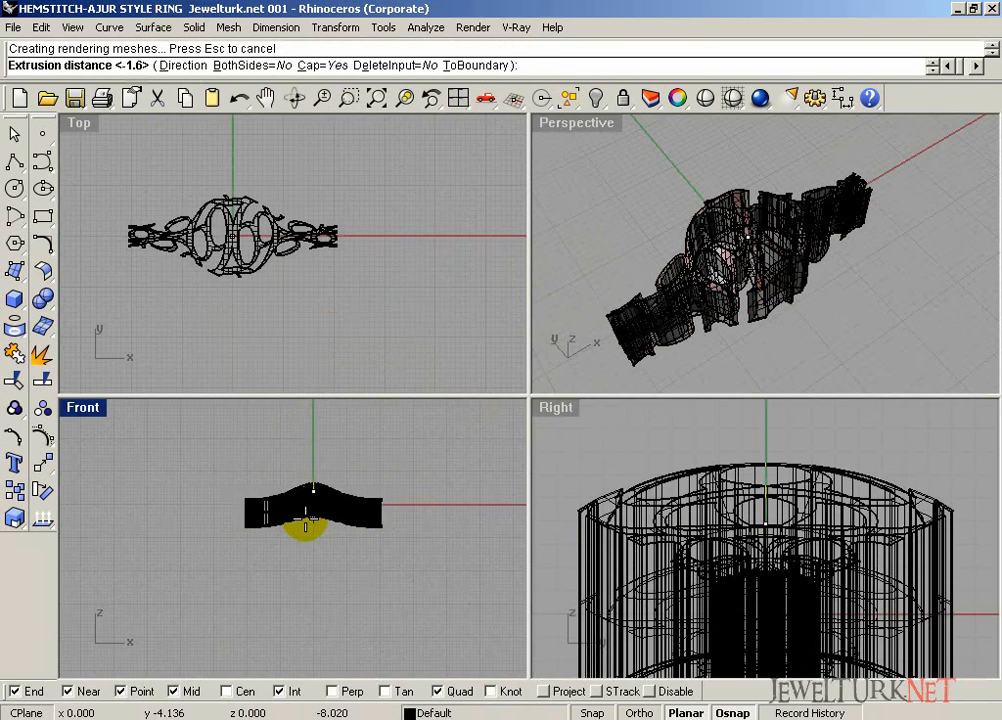
pyautogui.write('-1.5')
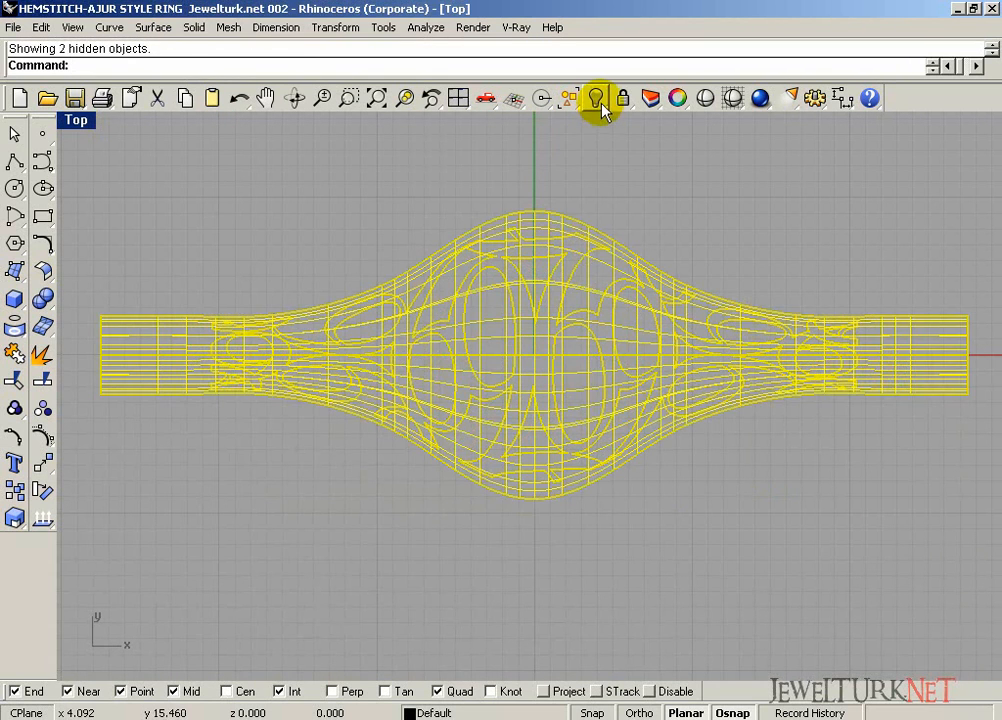
# Reveal the outline curves and extrude them into an uncapped wall on both sides
pyautogui.click(597, 98)
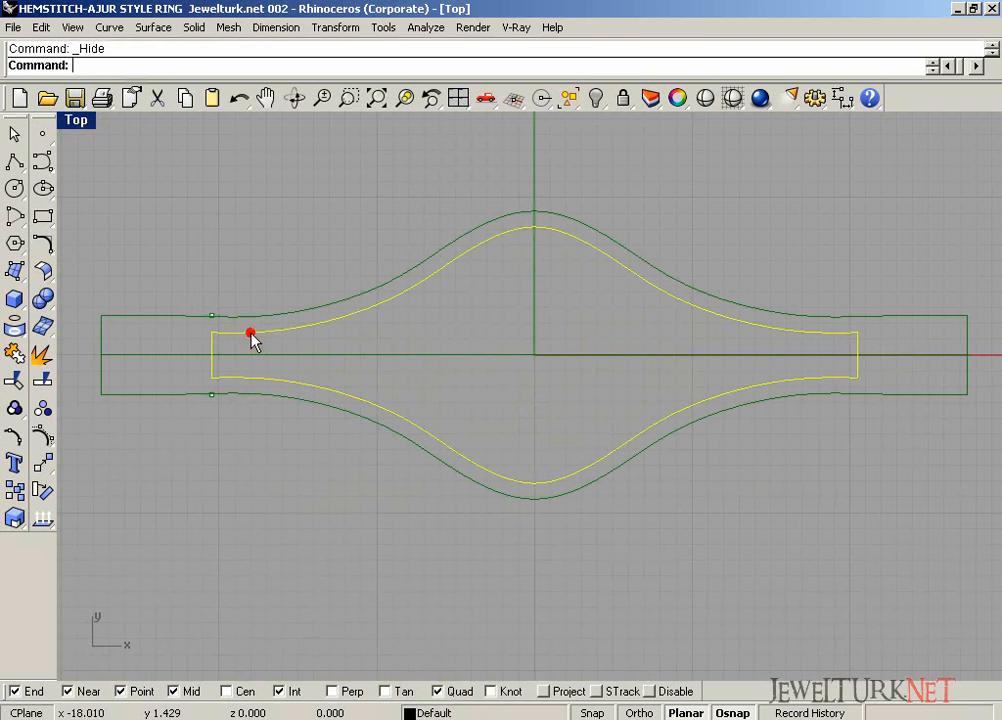
pyautogui.moveTo(597, 98)
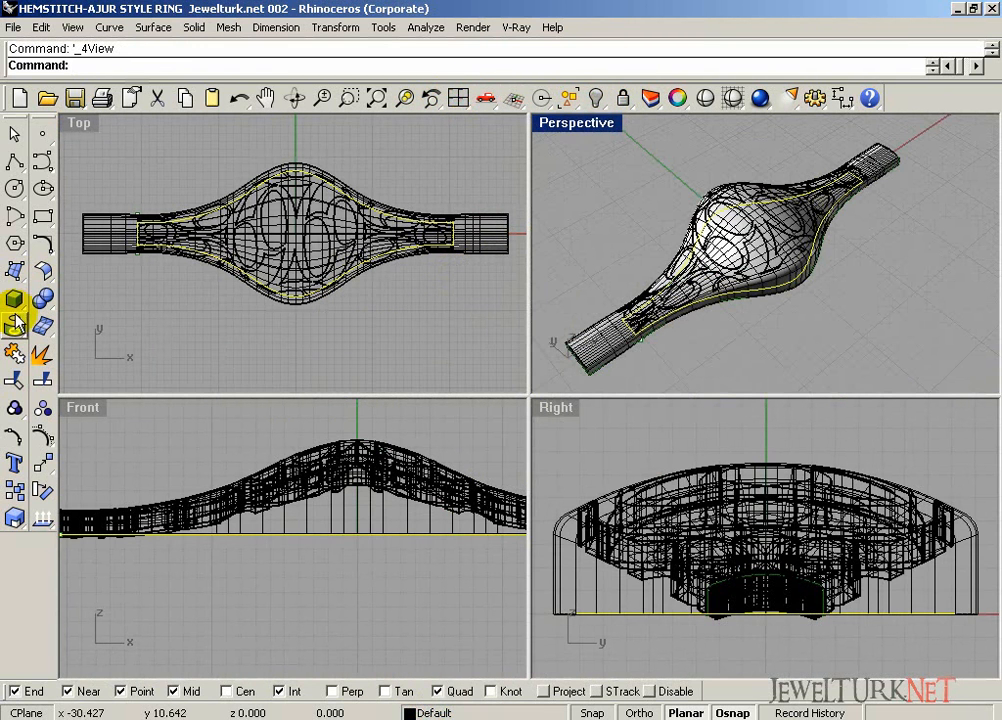
pyautogui.click(14, 297)
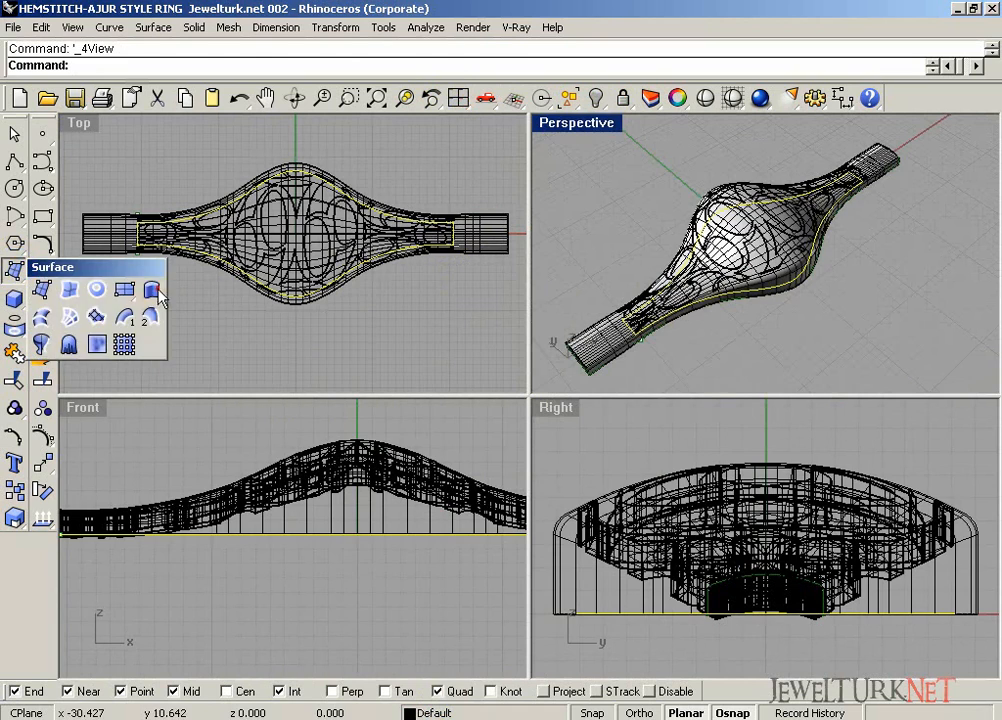
pyautogui.click(150, 289)
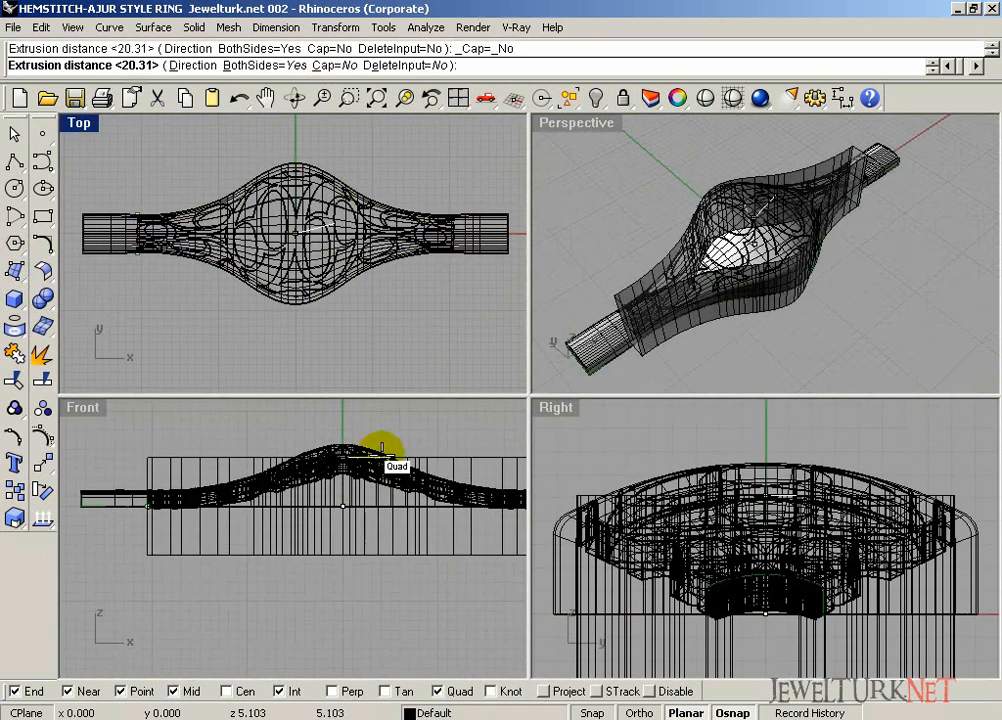
pyautogui.click(328, 65)
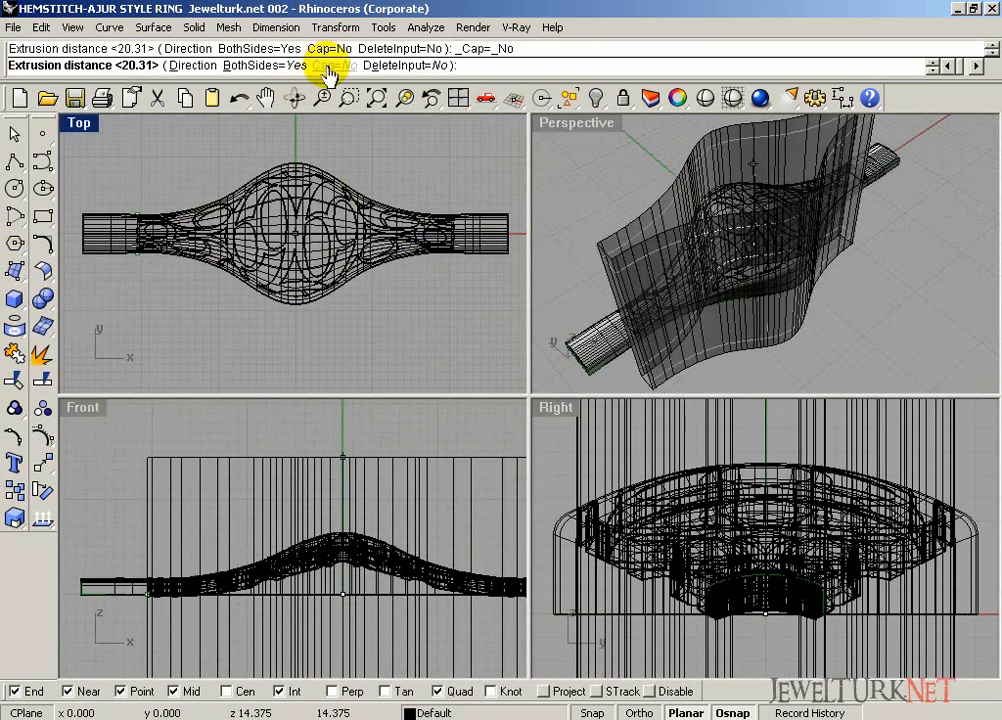
pyautogui.click(331, 65)
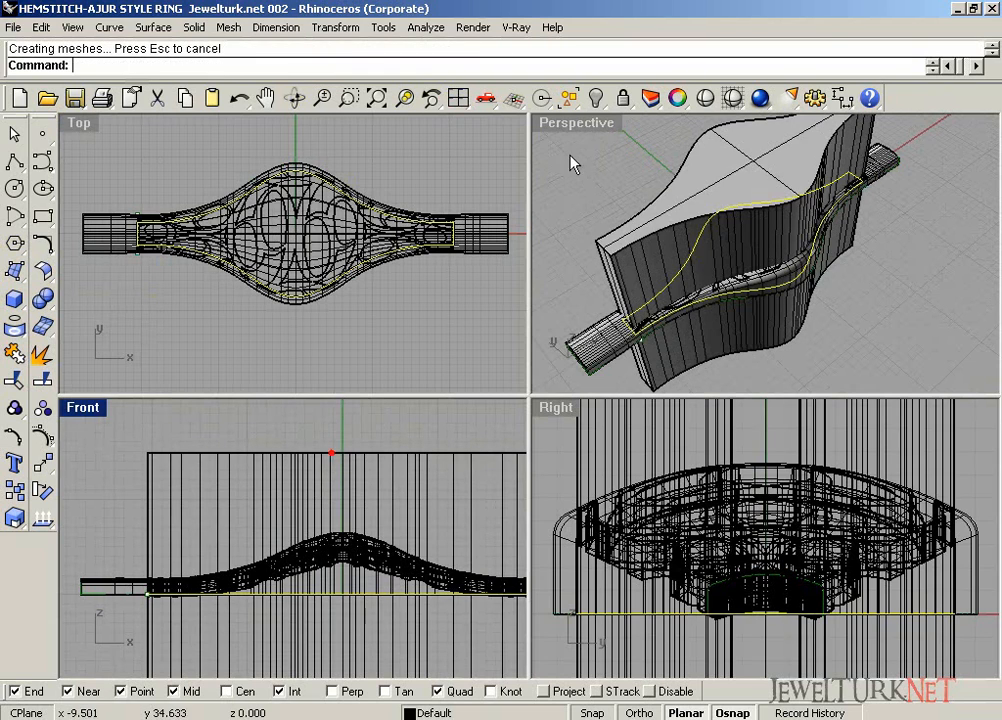
pyautogui.doubleClick(575, 122)
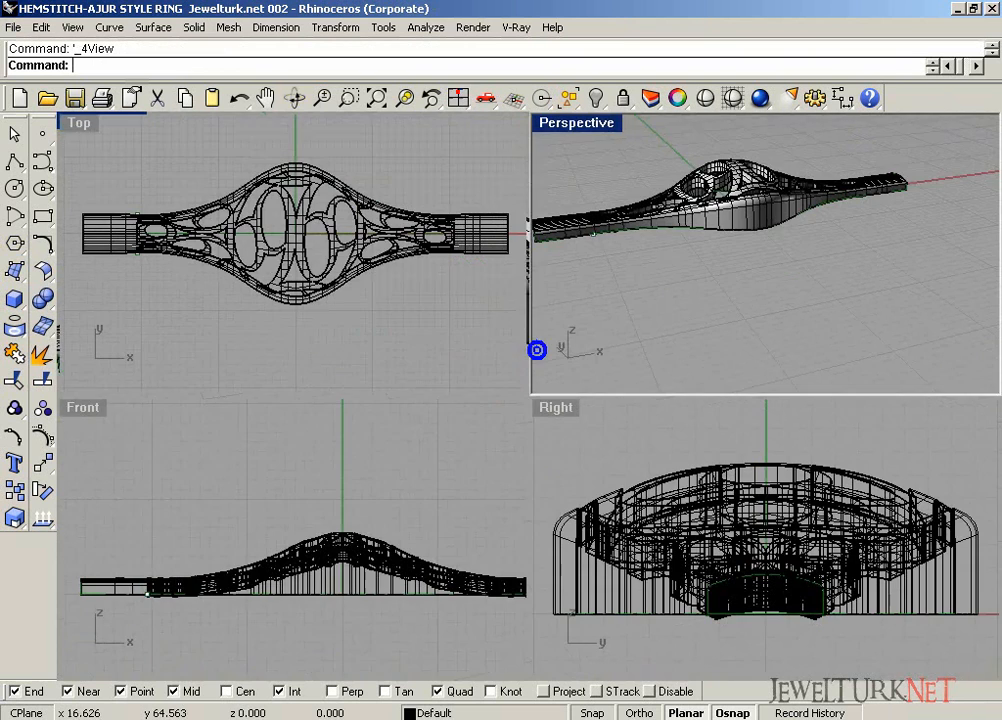
# Draw a box beneath the band and subtract it with BooleanDifference
pyautogui.doubleClick(83, 407)
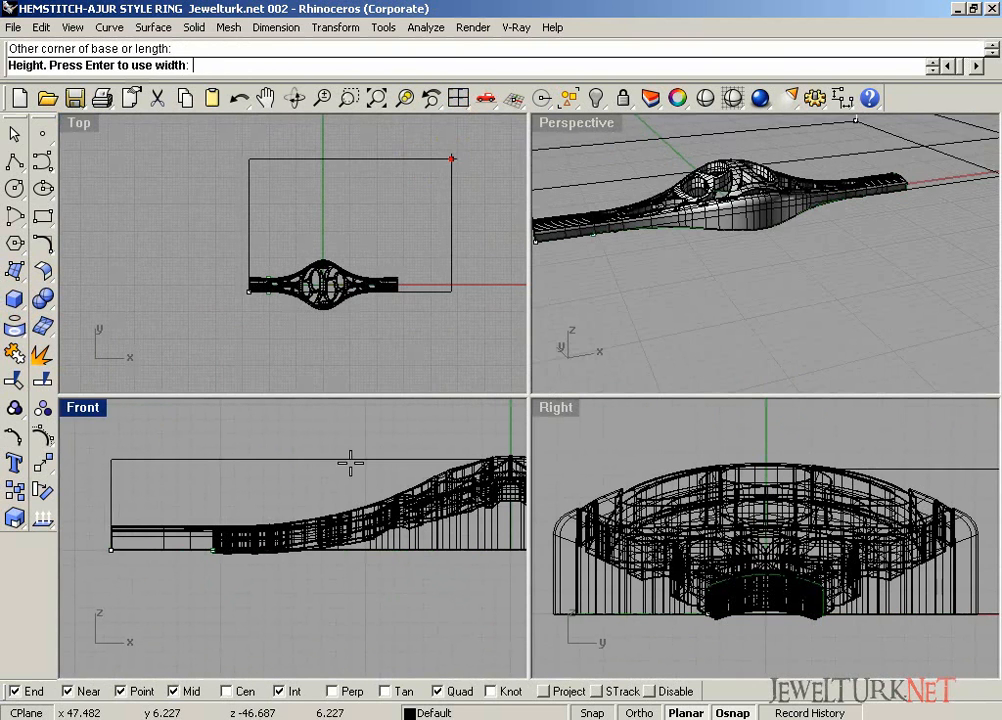
pyautogui.click(437, 223)
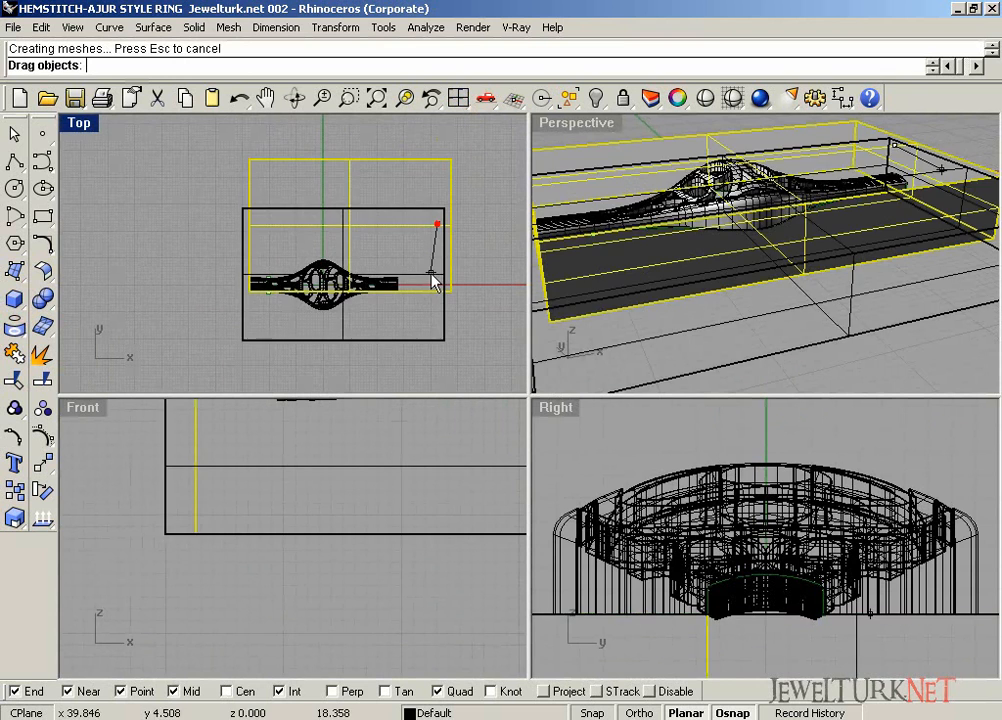
pyautogui.doubleClick(83, 407)
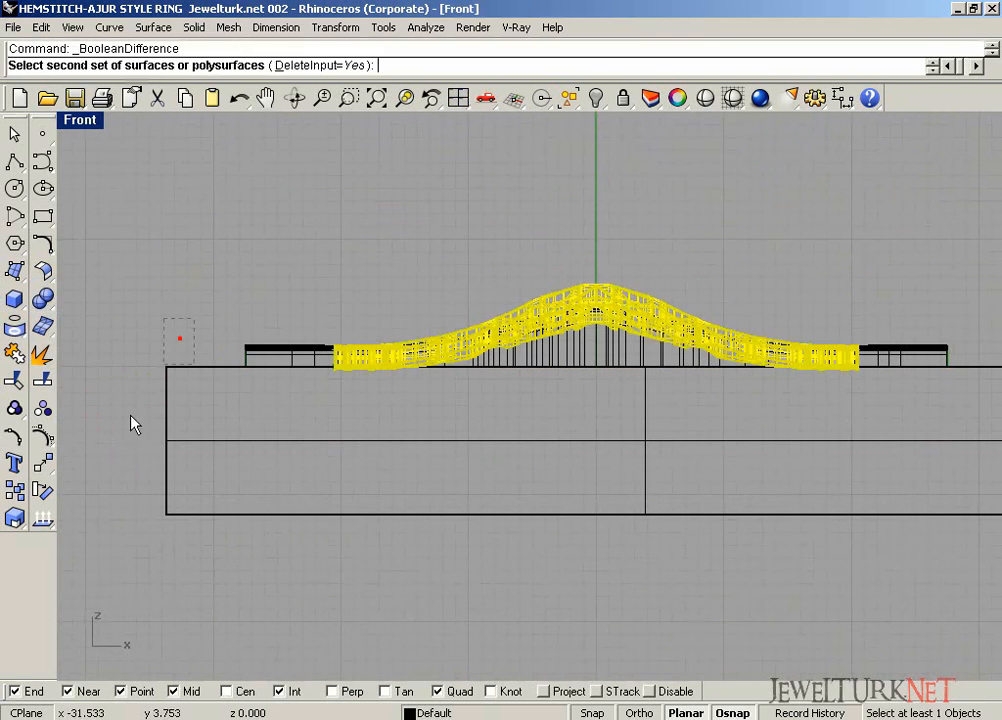
pyautogui.click(163, 358)
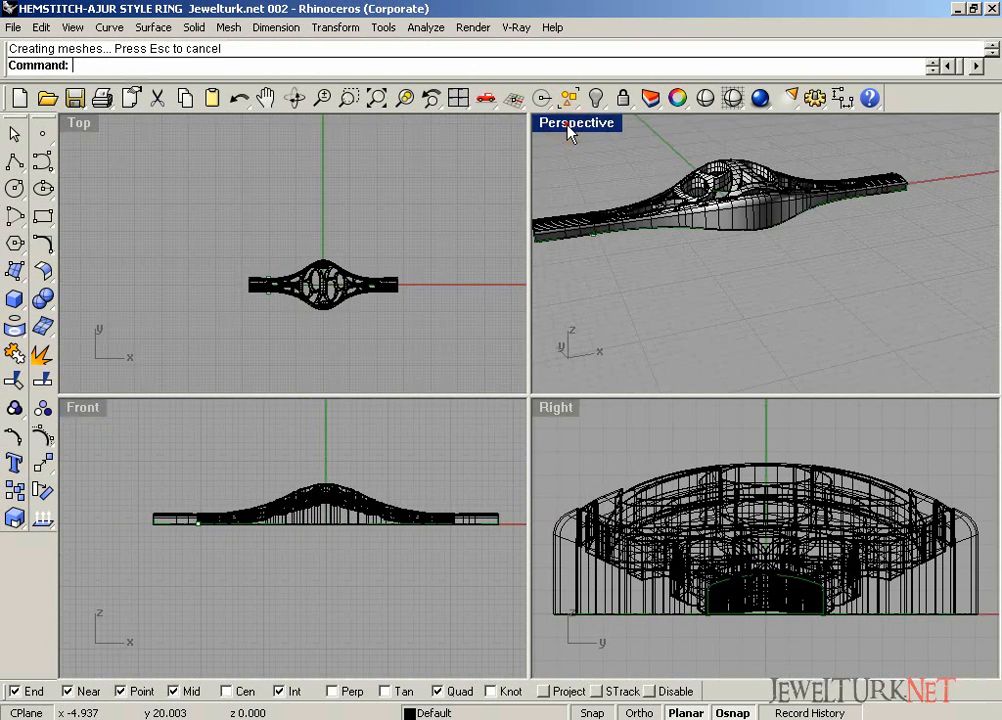
pyautogui.doubleClick(576, 122)
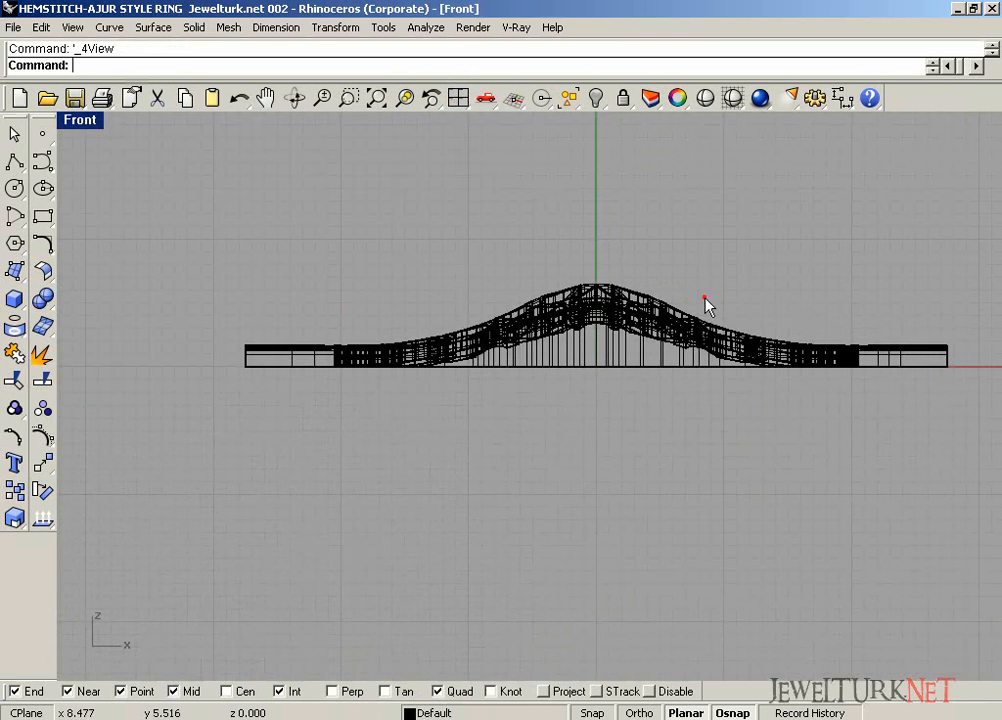
# Hide the band, draw a radius 17.5 circle at the origin, and a 54.9 line at its top
pyautogui.click(597, 97)
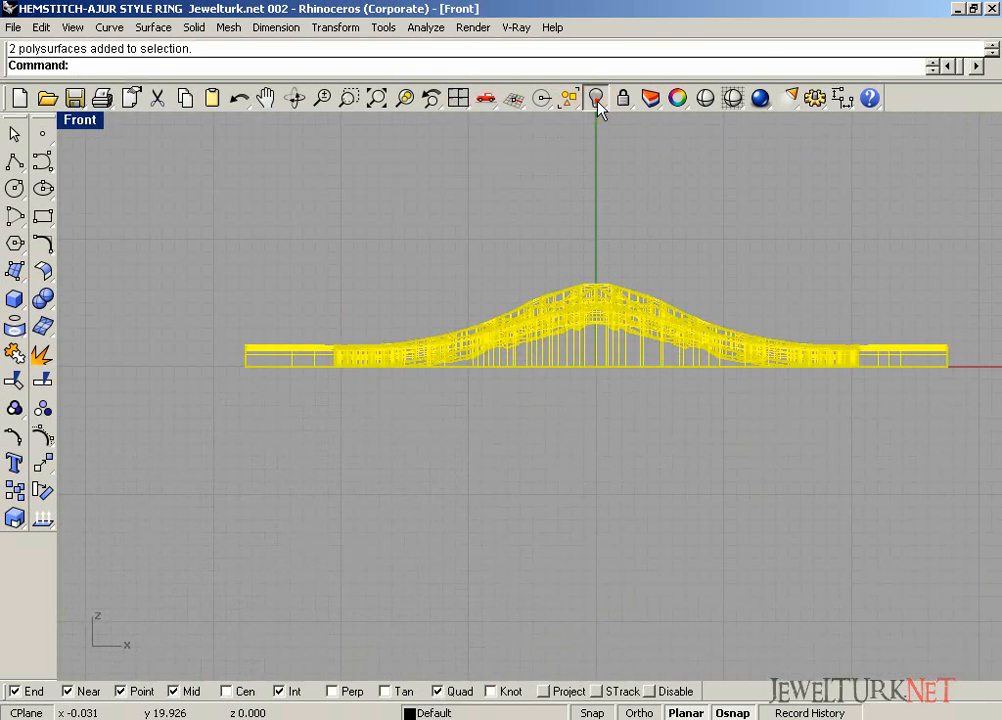
pyautogui.click(596, 98)
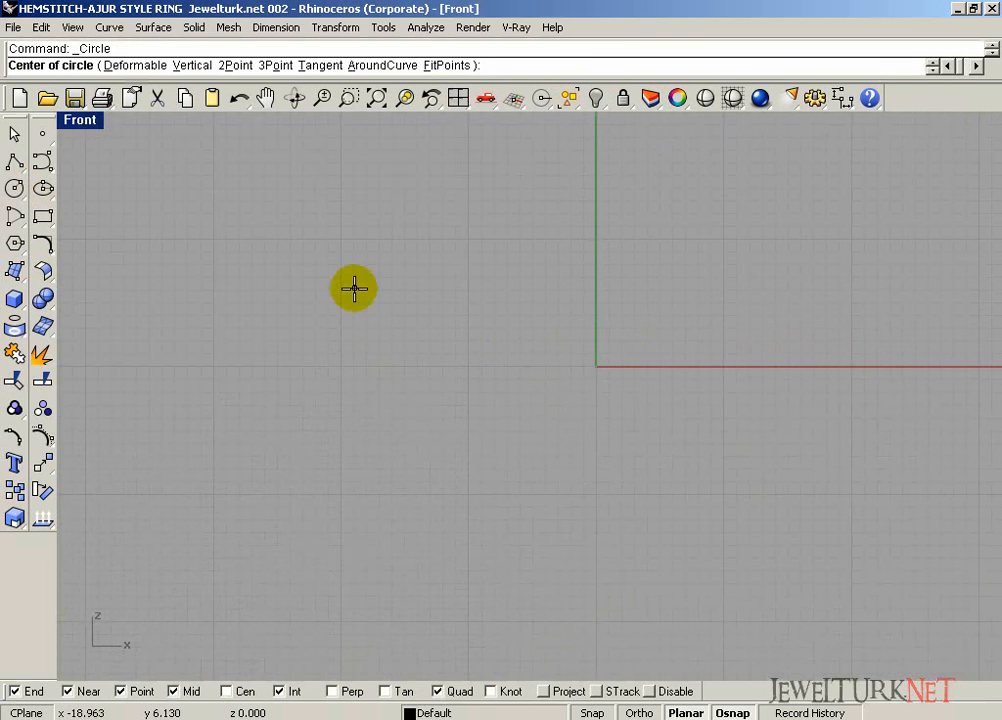
pyautogui.click(595, 366)
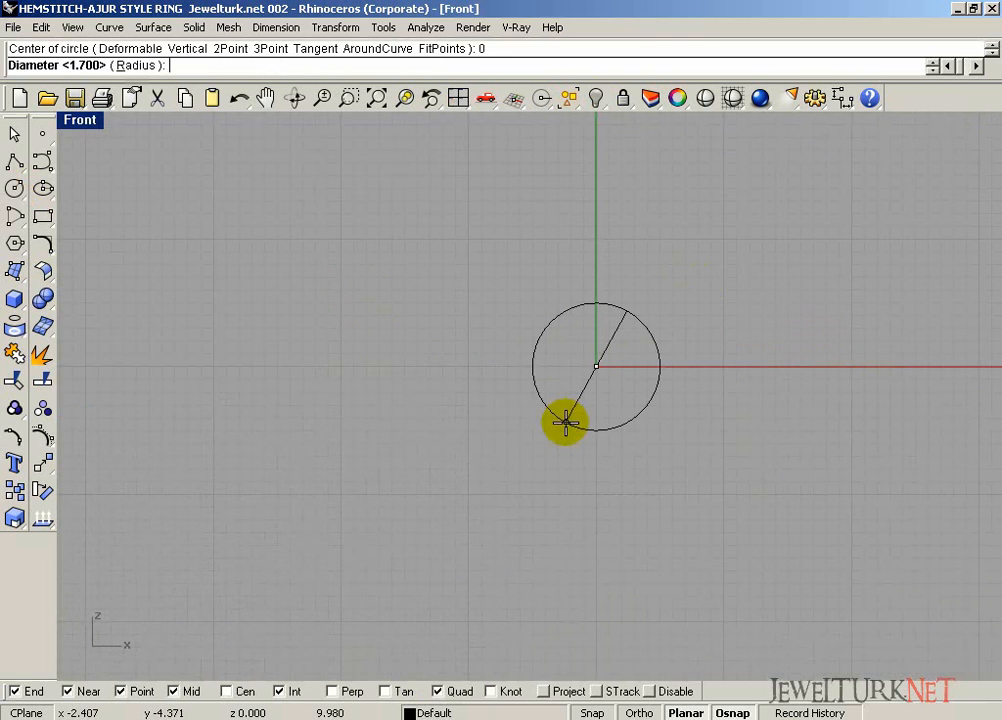
pyautogui.write('17.5')
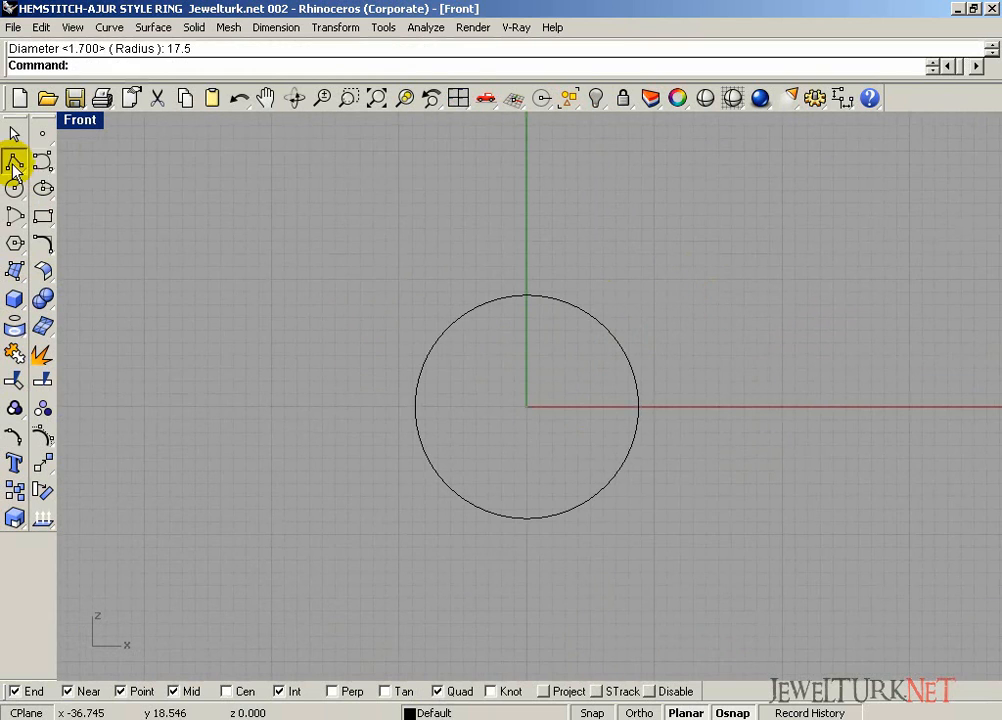
pyautogui.click(14, 162)
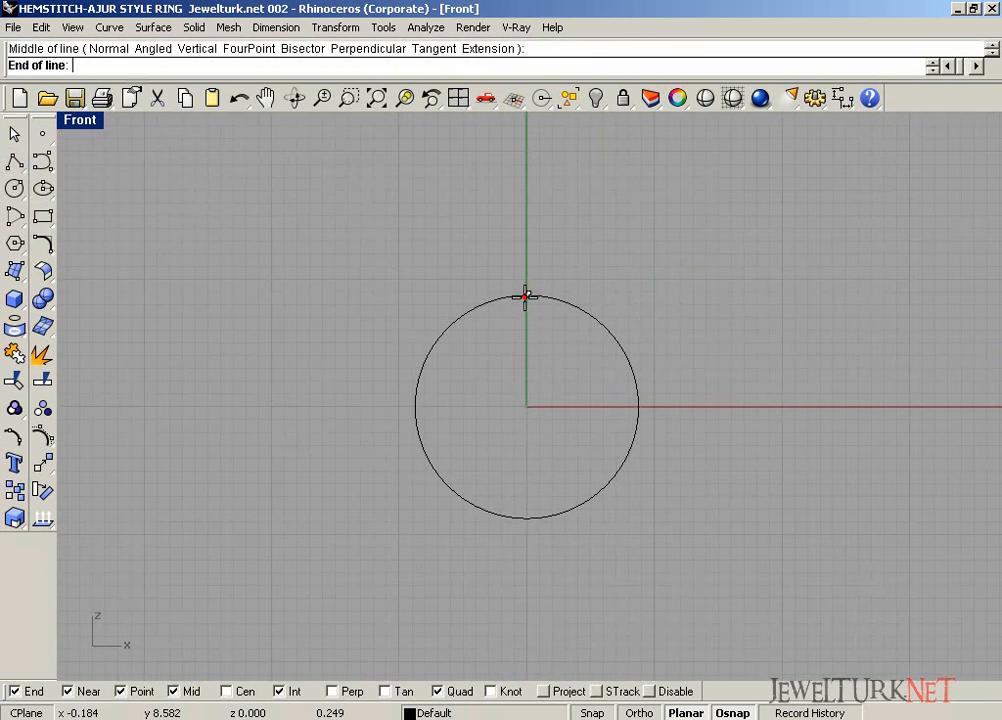
pyautogui.write('54.9')
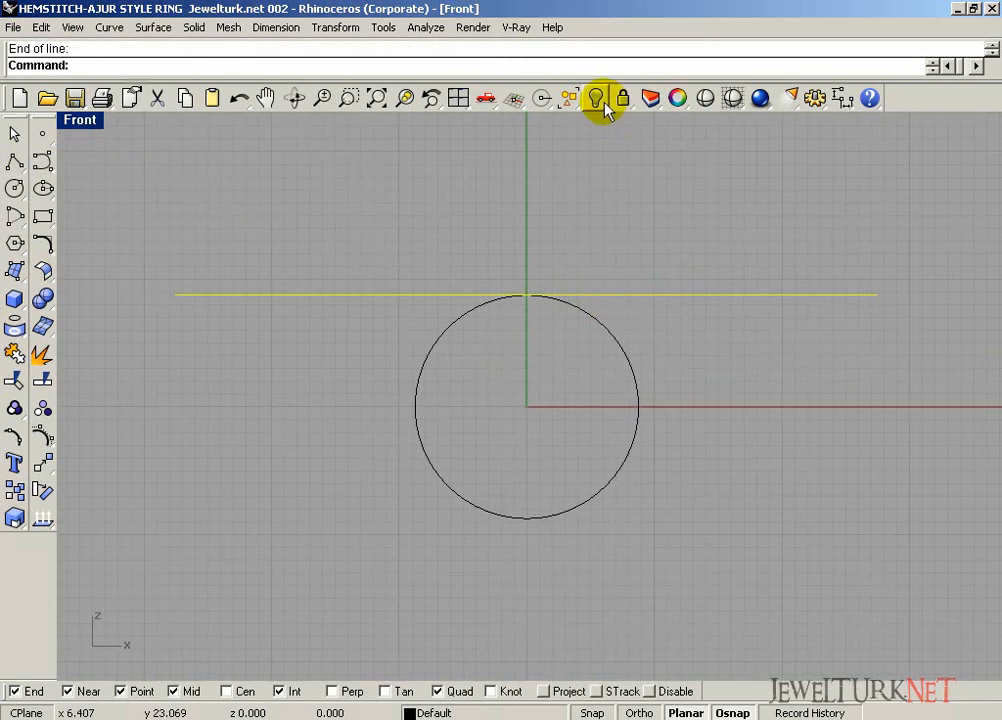
# Unhide the band, move it onto the line above the circle, and adjust the circle's seam with CrvSeam
pyautogui.click(598, 97)
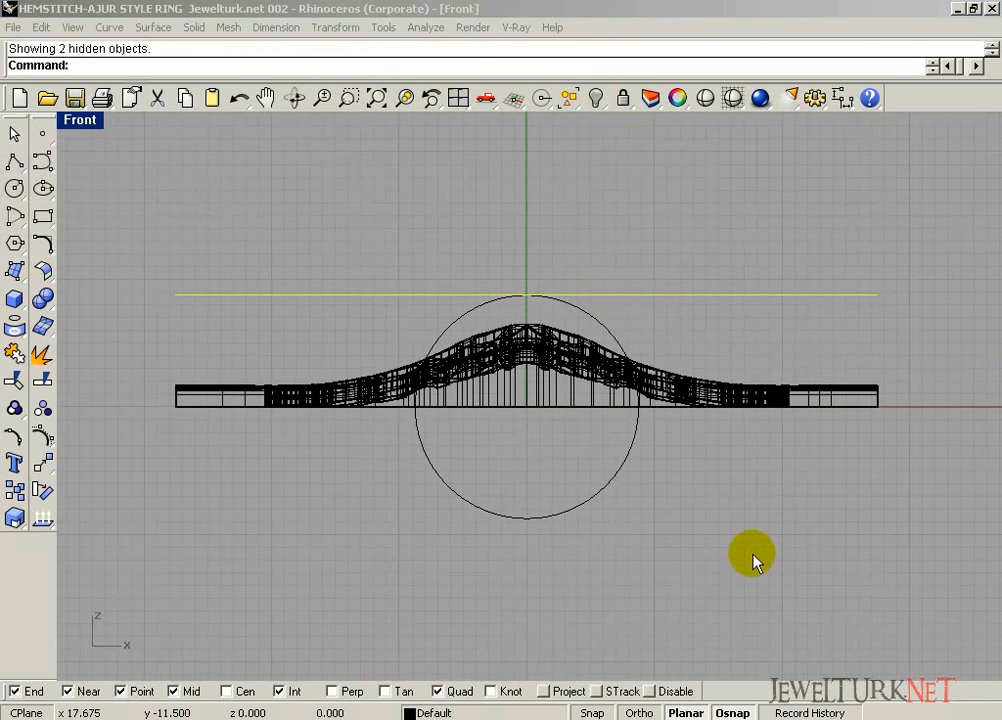
pyautogui.moveTo(755, 555); pyautogui.dragTo(935, 525)
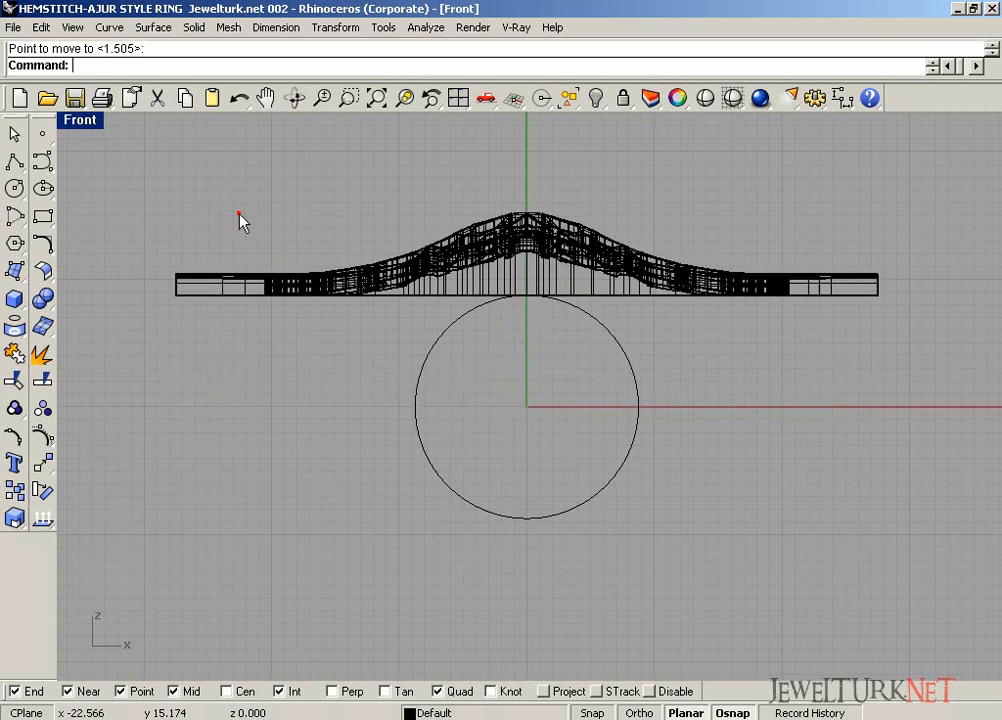
pyautogui.click(15, 243)
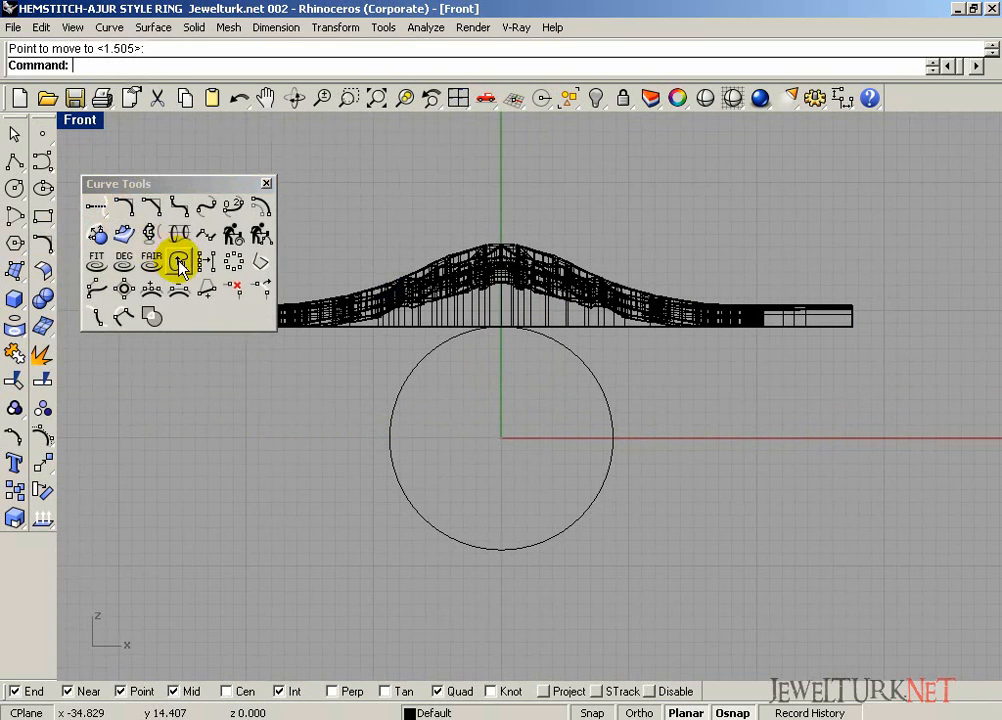
pyautogui.click(178, 262)
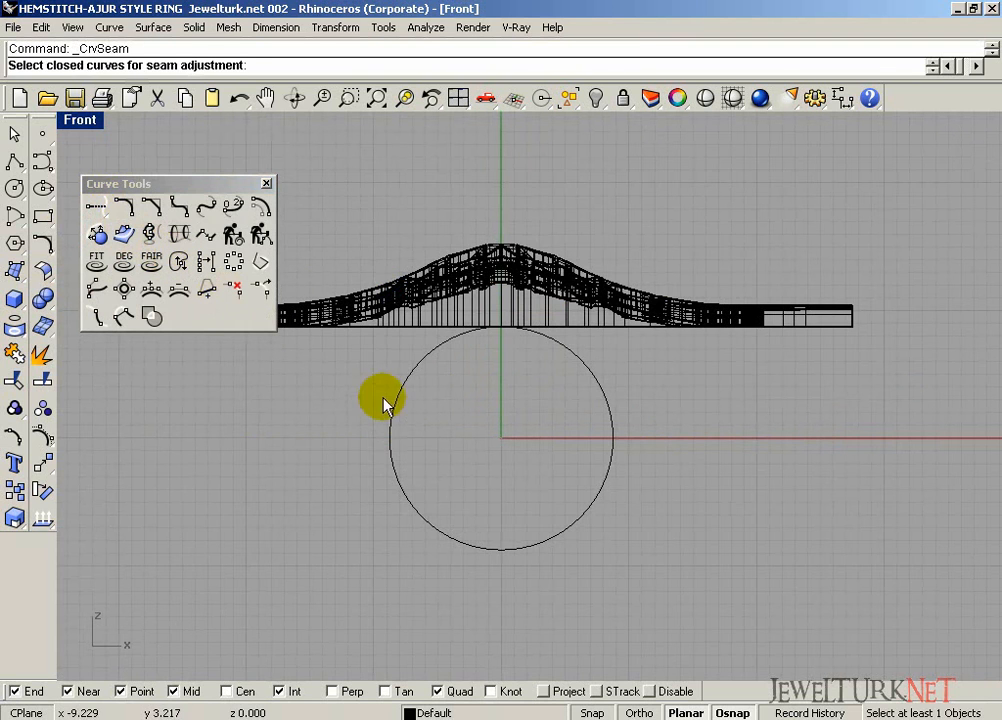
pyautogui.click(383, 398)
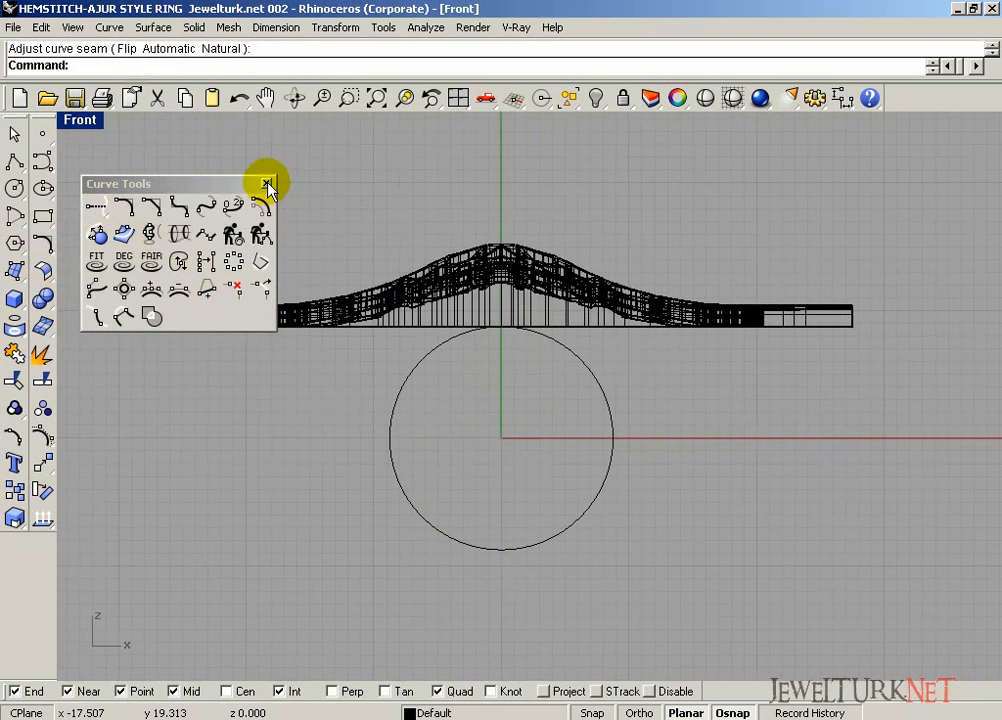
pyautogui.click(267, 183)
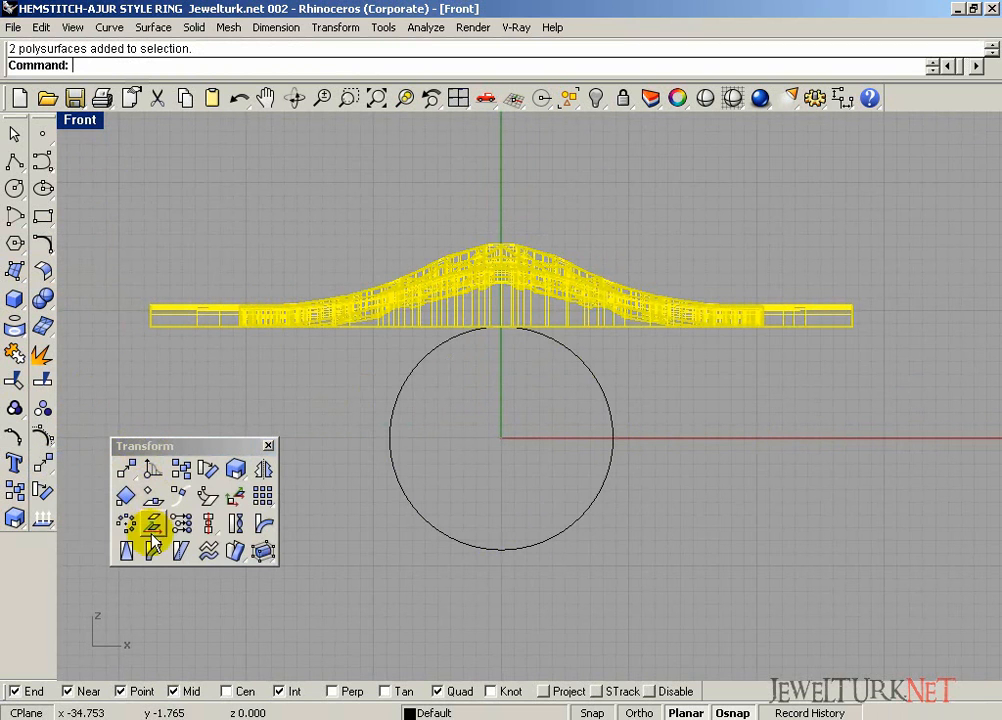
# Flow the band from the base line onto the circle, forming a closed ring
pyautogui.click(153, 551)
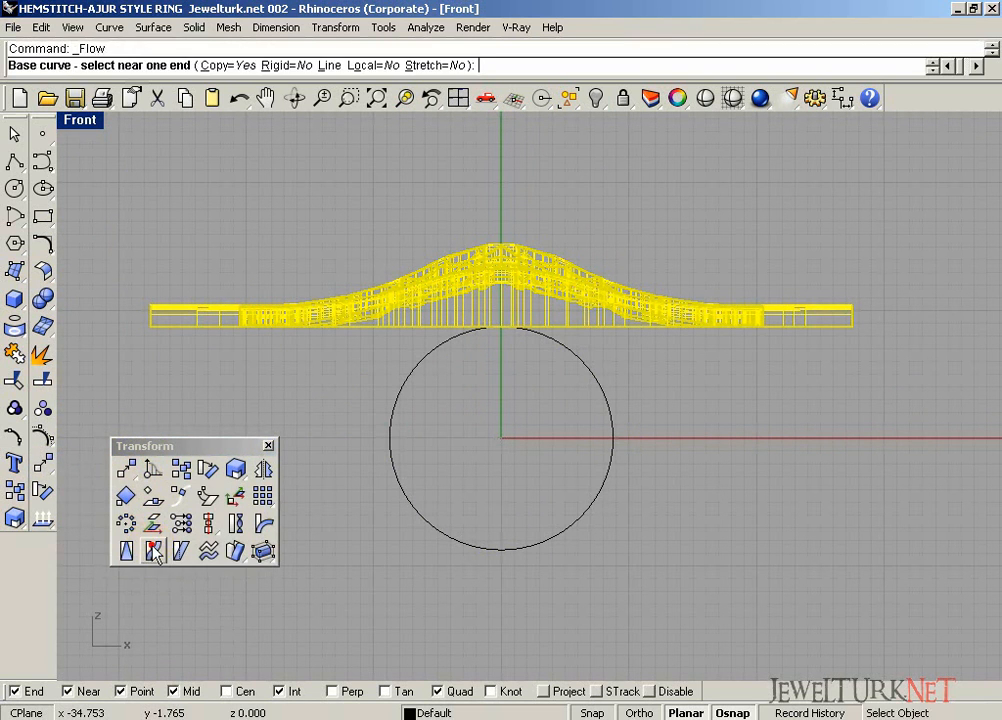
pyautogui.click(423, 384)
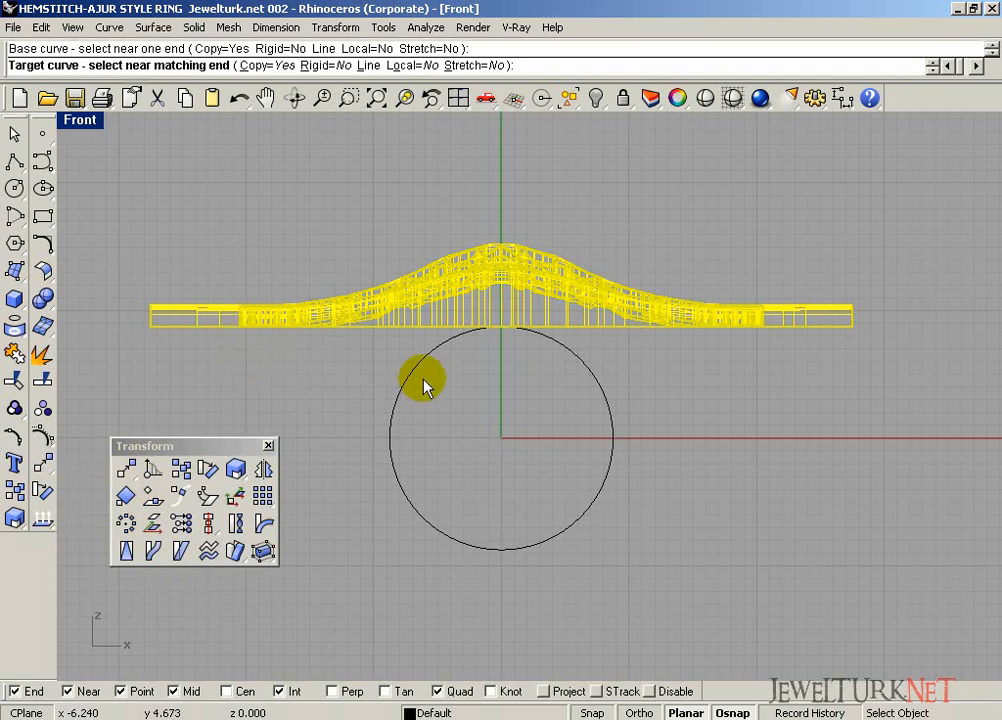
pyautogui.click(408, 372)
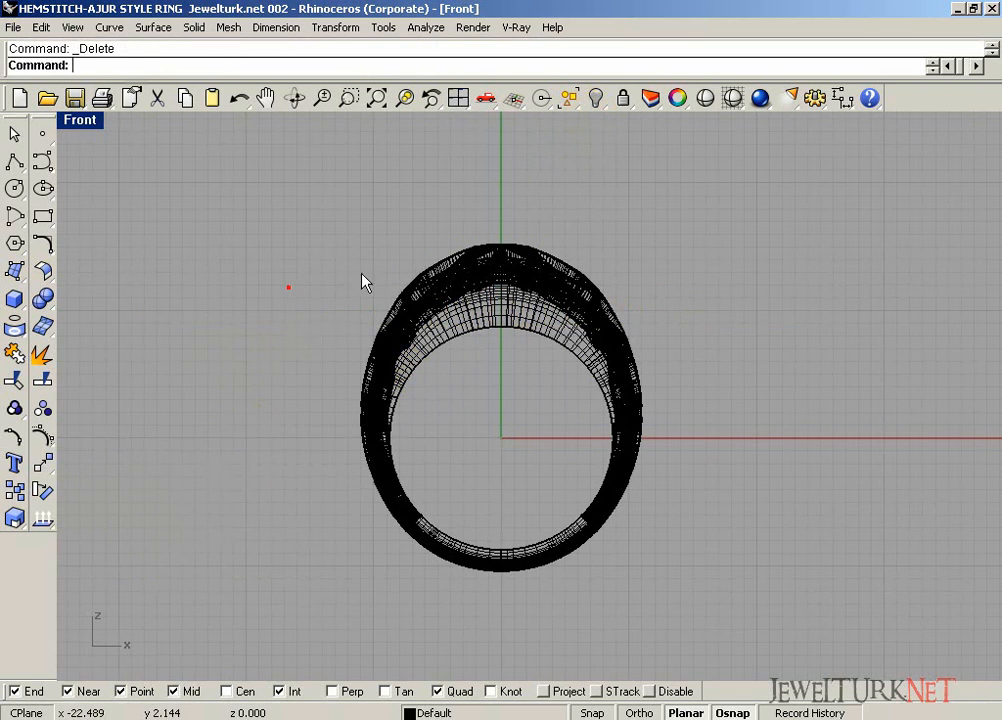
# Maximize the Perspective viewport and set its display mode to Shaded
pyautogui.click(457, 97)
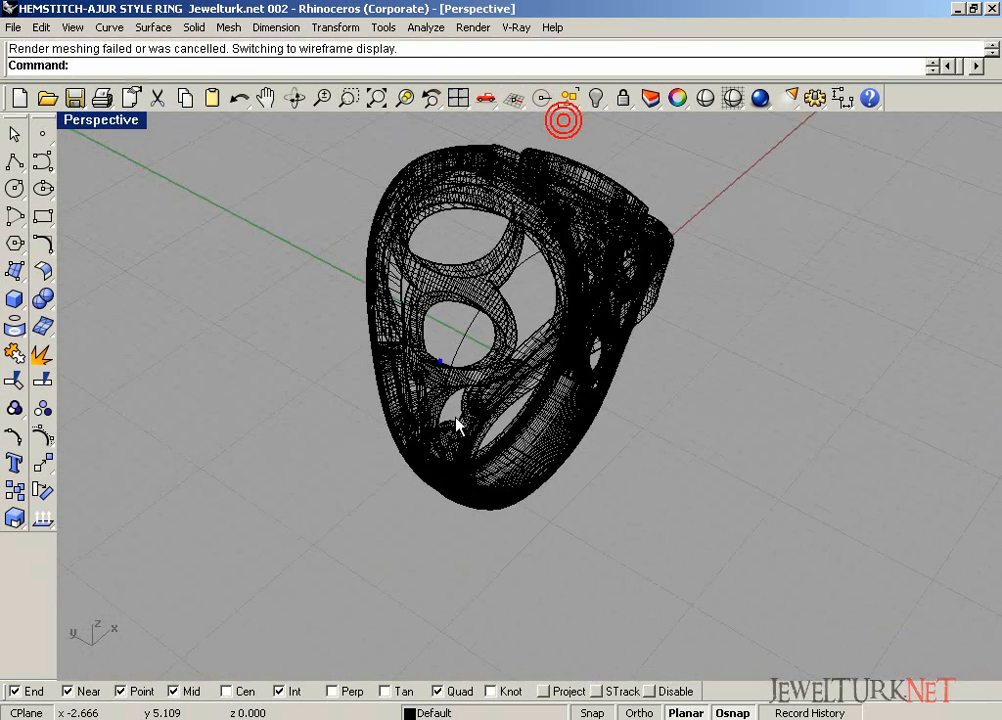
pyautogui.click(101, 119)
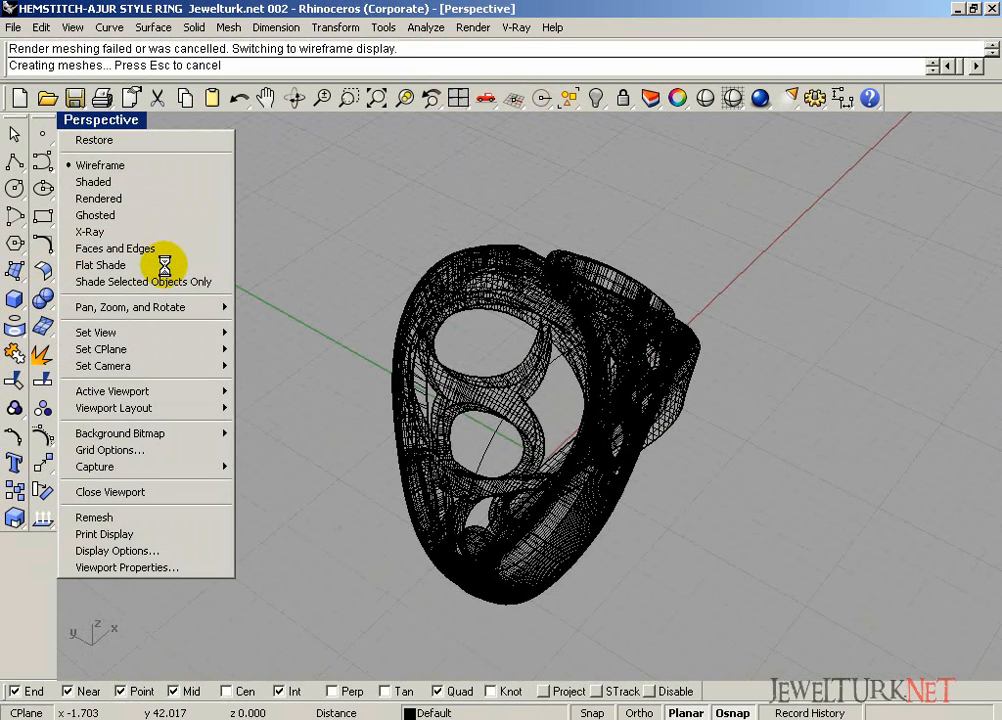
pyautogui.click(92, 181)
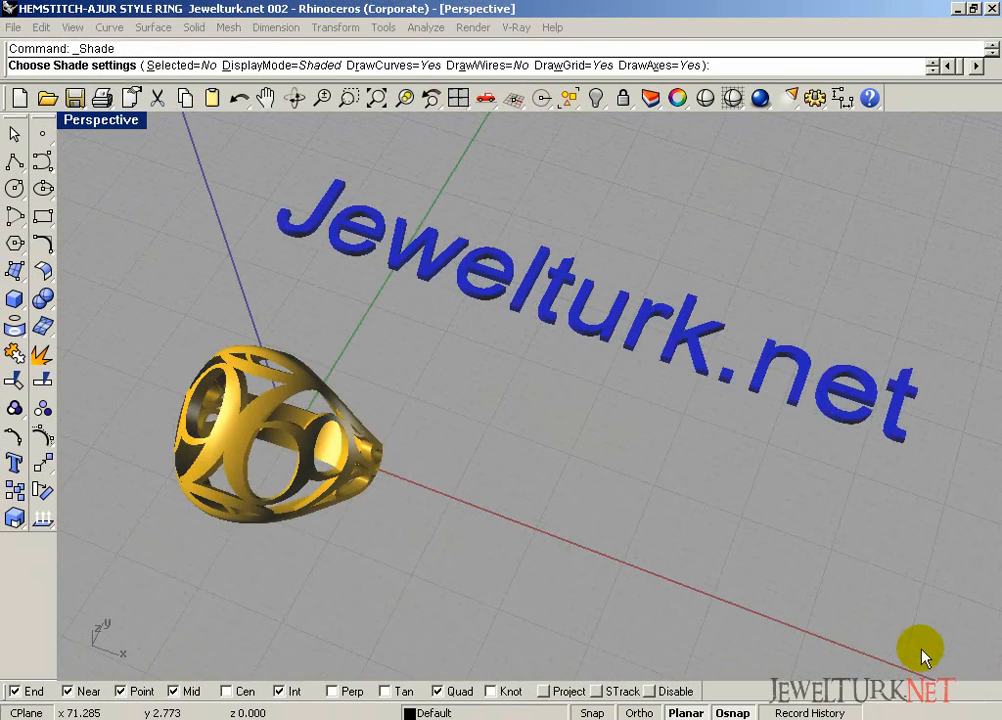